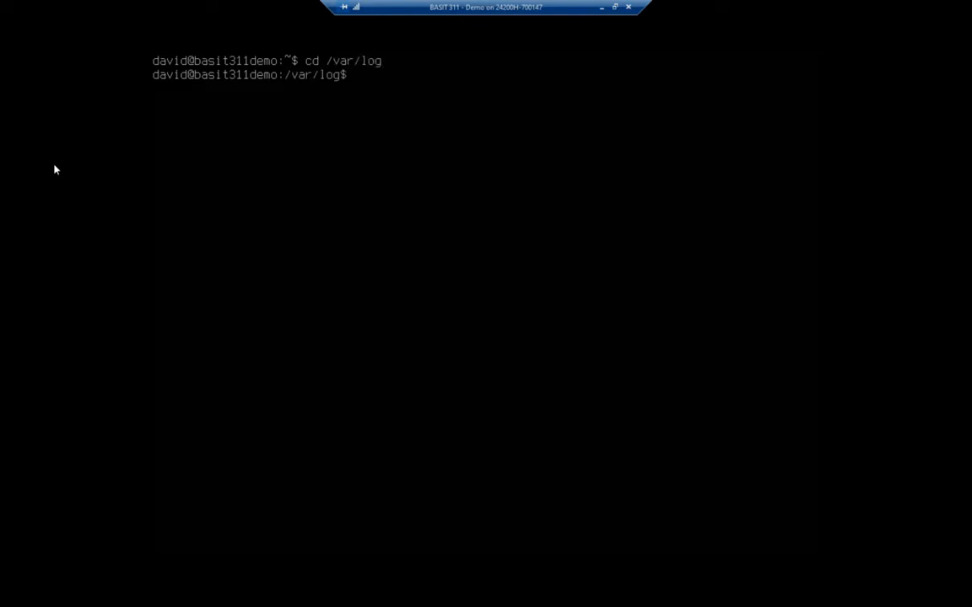
Run ls -l in /var/log to show a long listing of the log files.
text(ls -l)
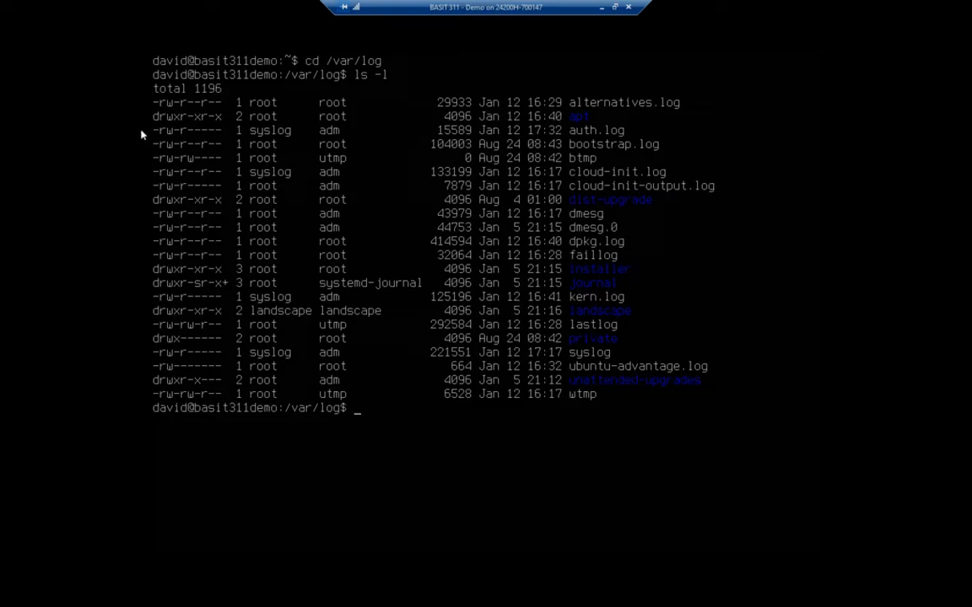
mouse_move(84, 346)
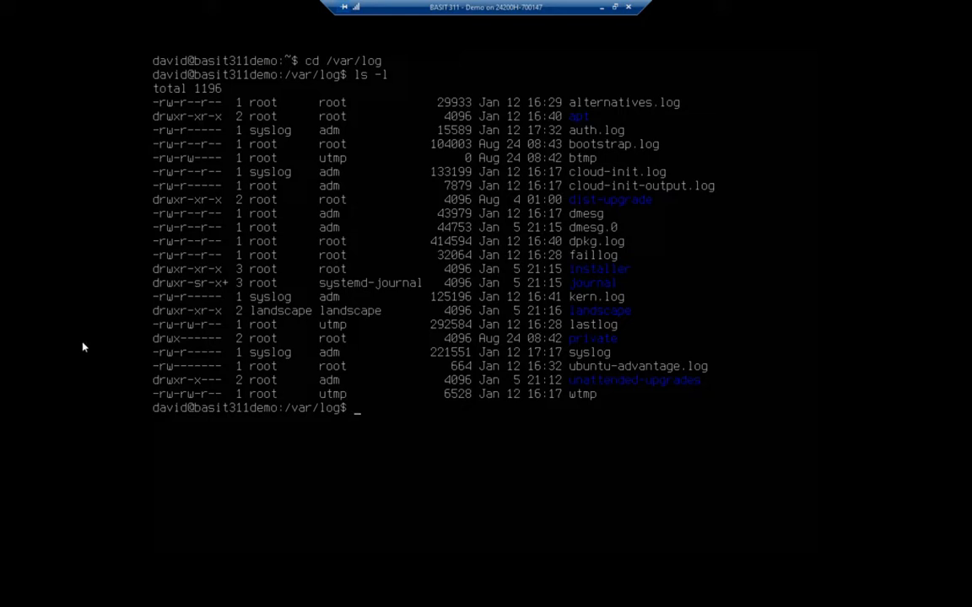
mouse_move(144, 355)
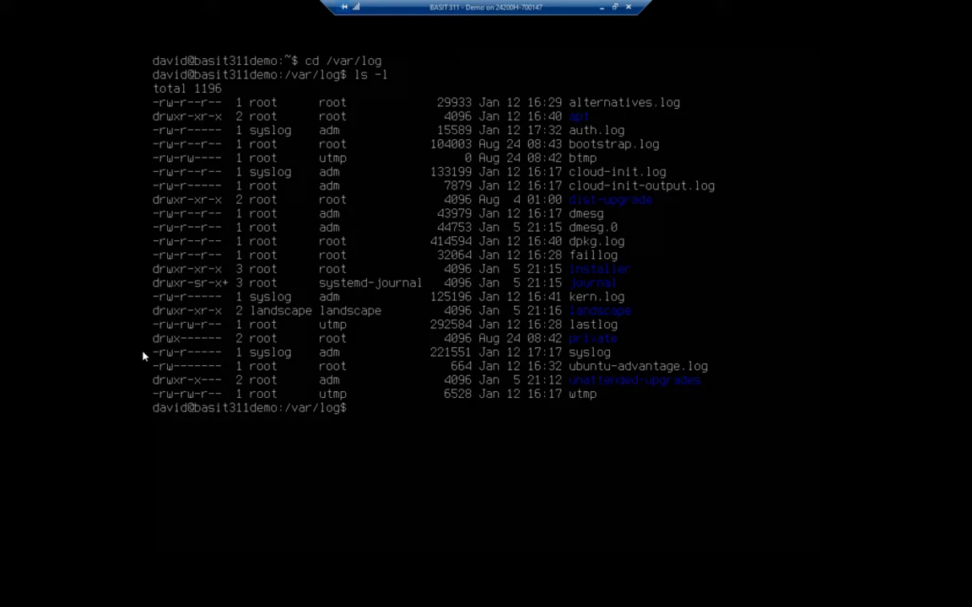
Run cat syslog to print the whole system log to the terminal.
text(cat)
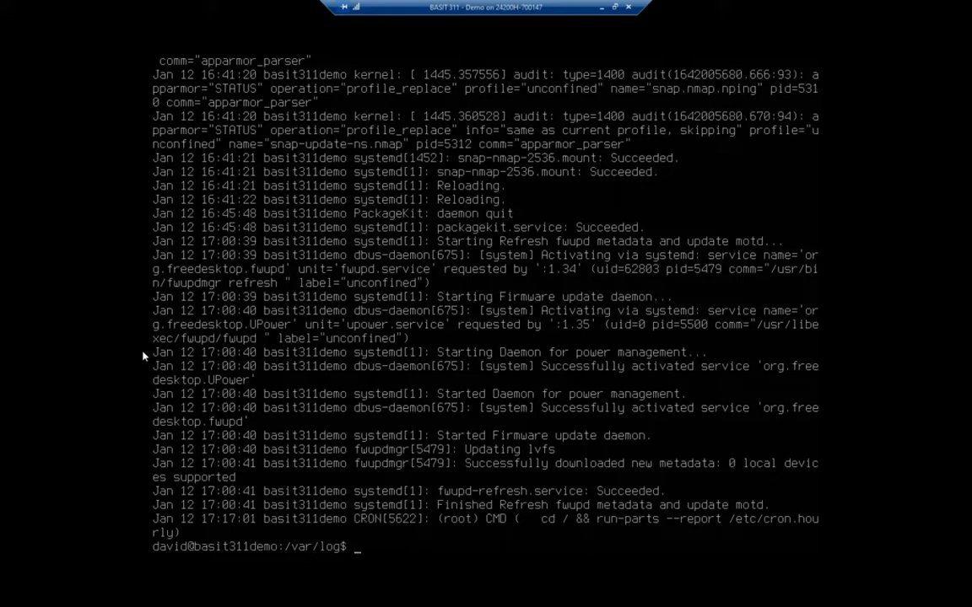
Page through syslog with cat syslog | more, three screens forward, then quit.
text(cat syslog | mo)
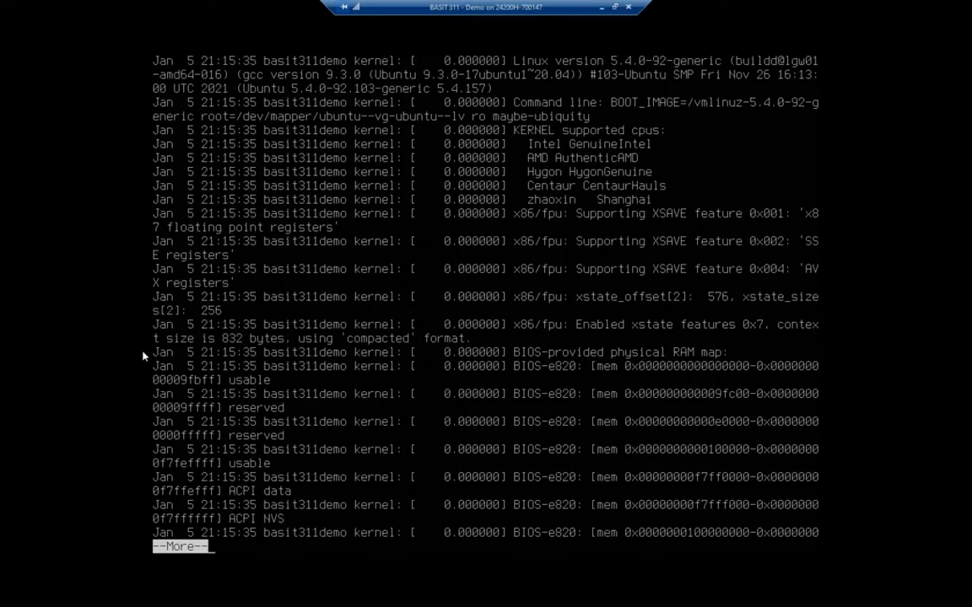
key(space)
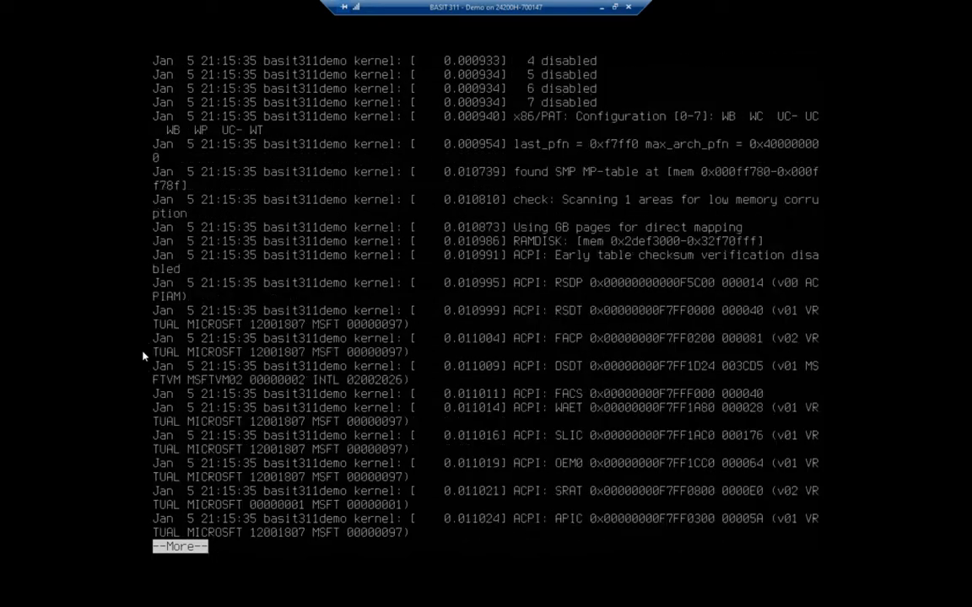
key(space)
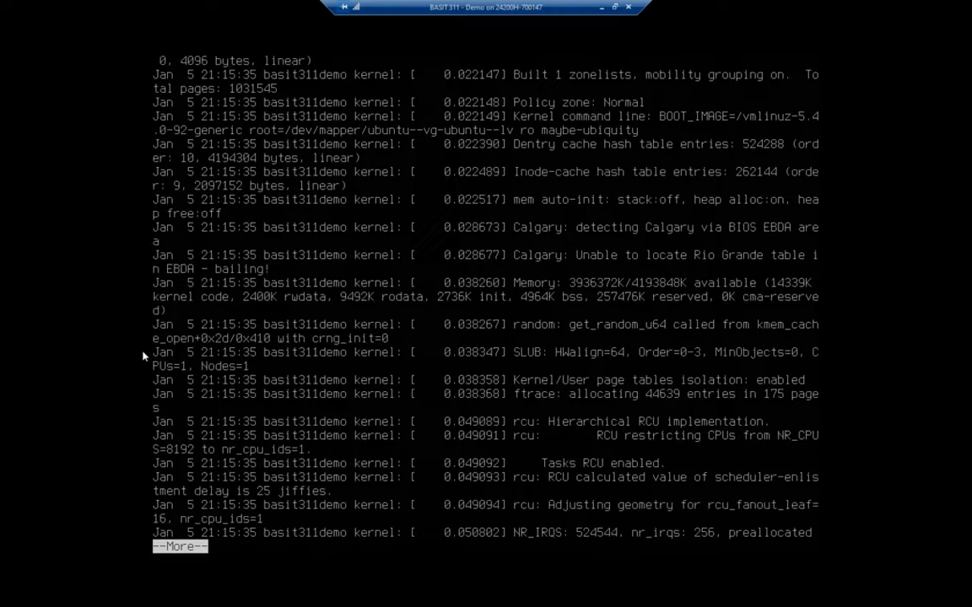
key(space)
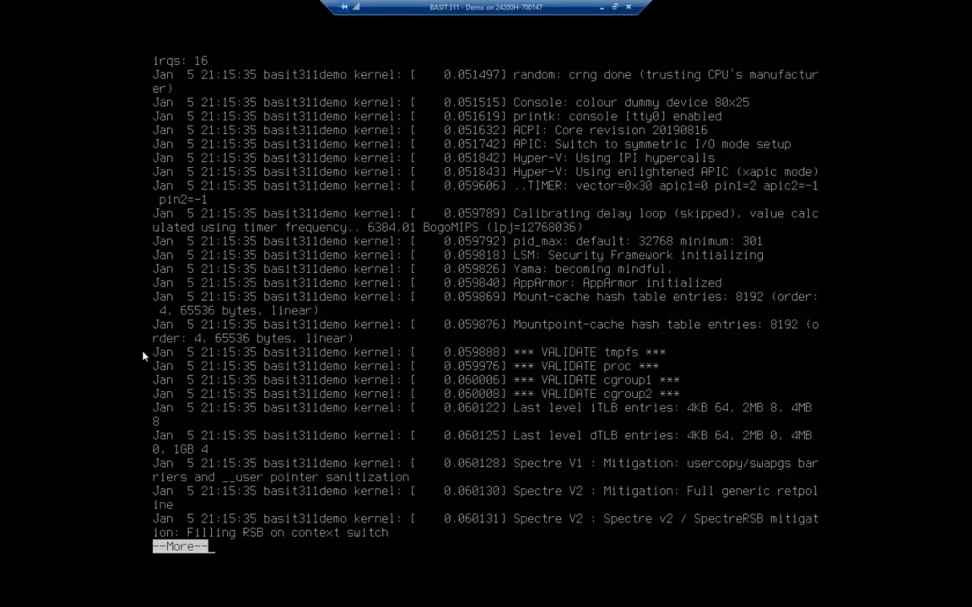
key(space)
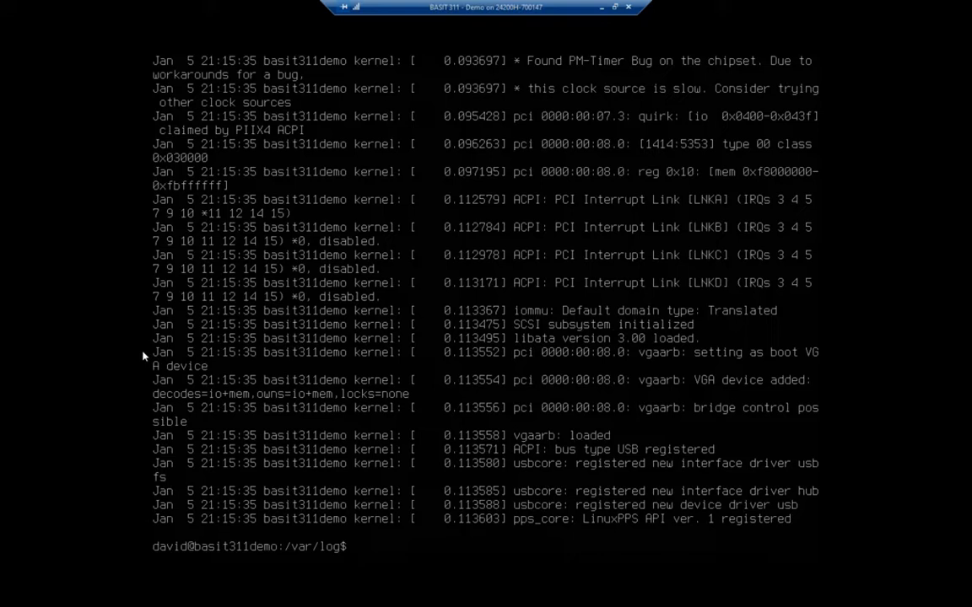
Run tac syslog piped into more to view the newest entries first.
text(tac)
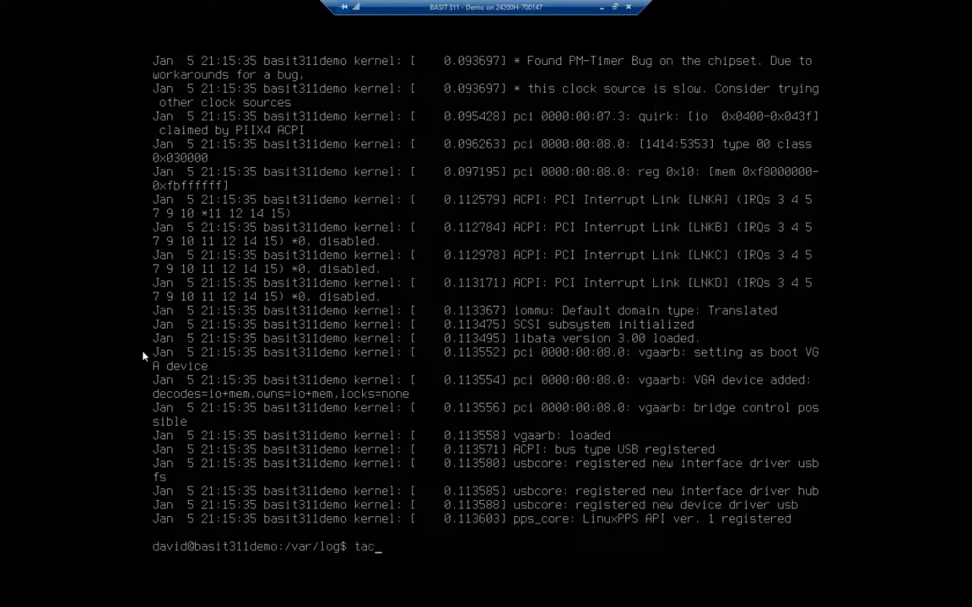
text(sys)
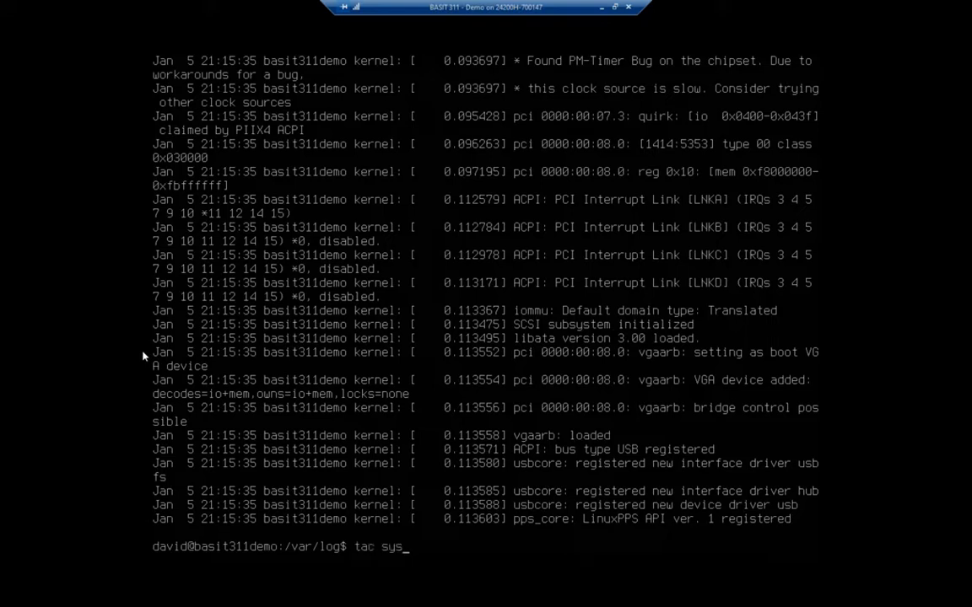
text(log)
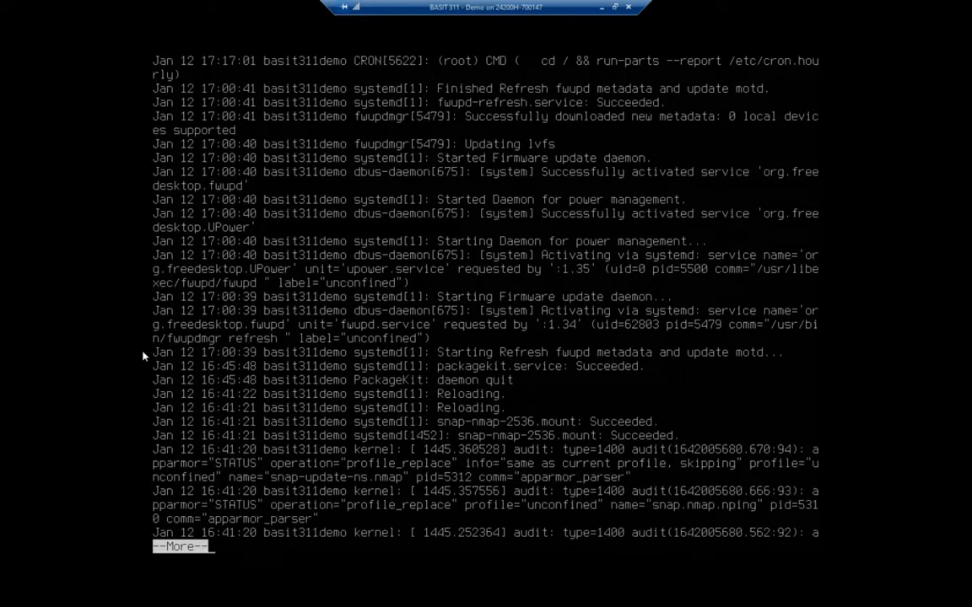
mouse_move(122, 49)
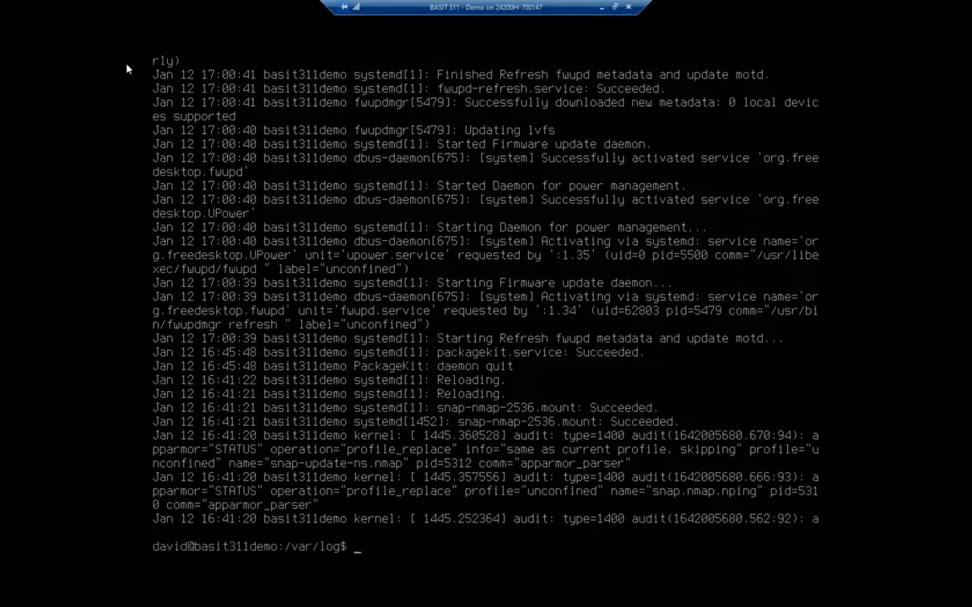
Page syslog again with cat syslog | more, advance one screen, then quit.
text(cat syslog | more)
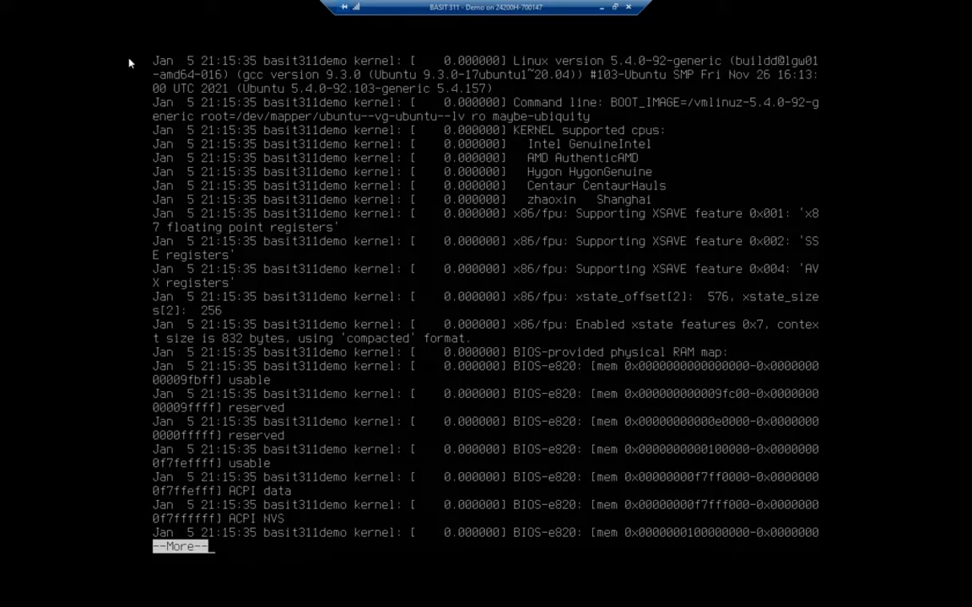
key(space)
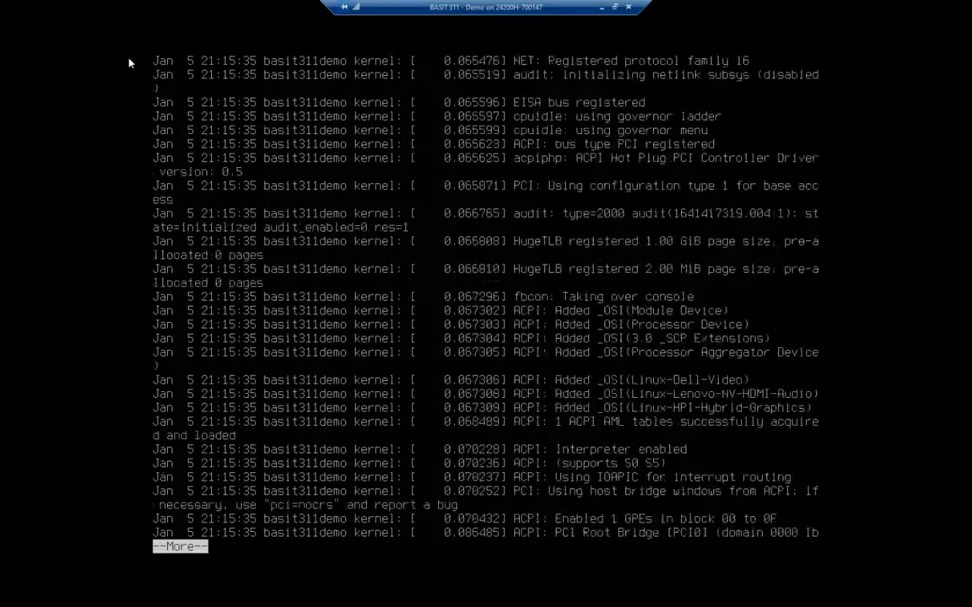
key(space)
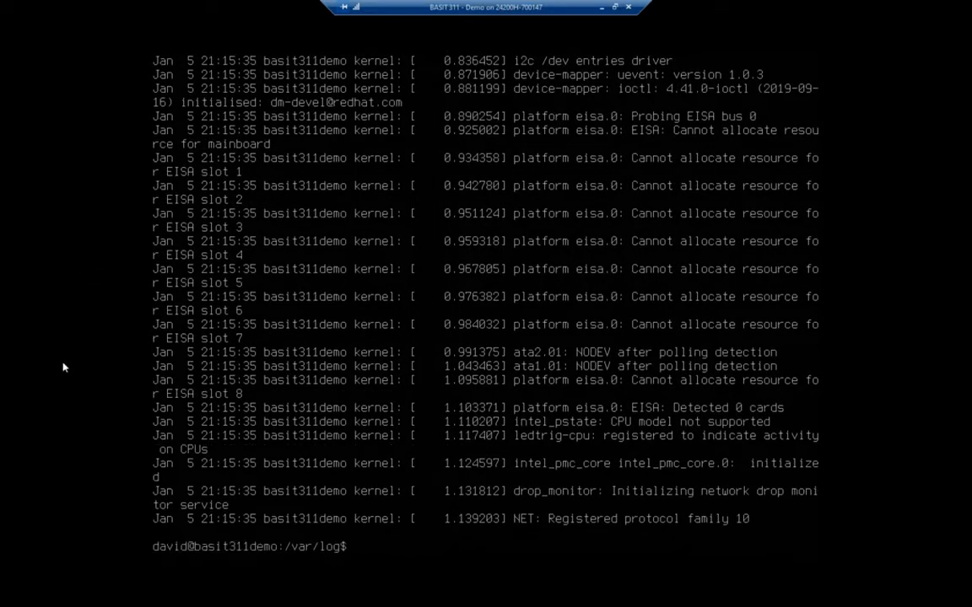
mouse_move(43, 352)
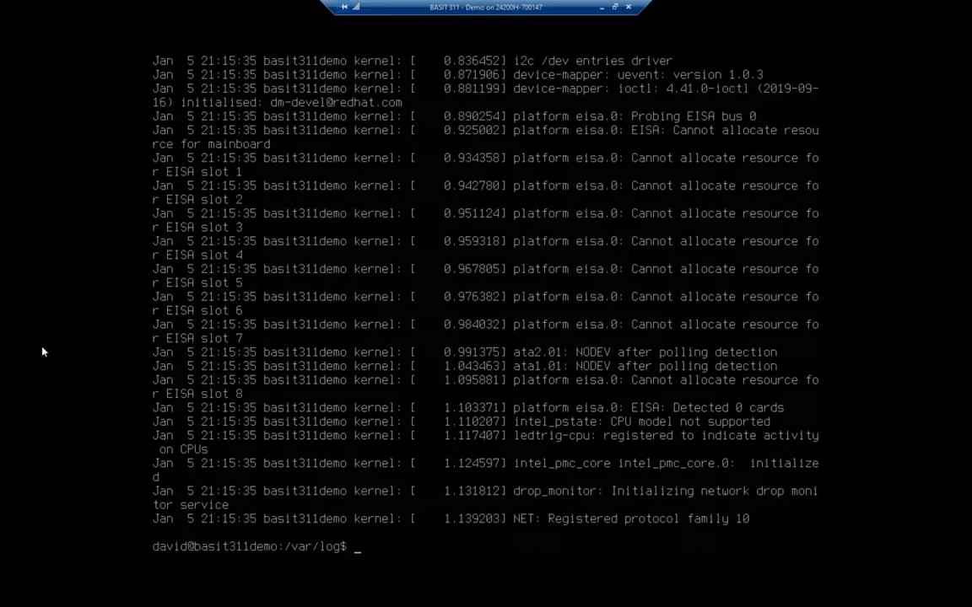
View tac syslog | less and scroll down to the PackageKit daemon start entries.
text(tac)
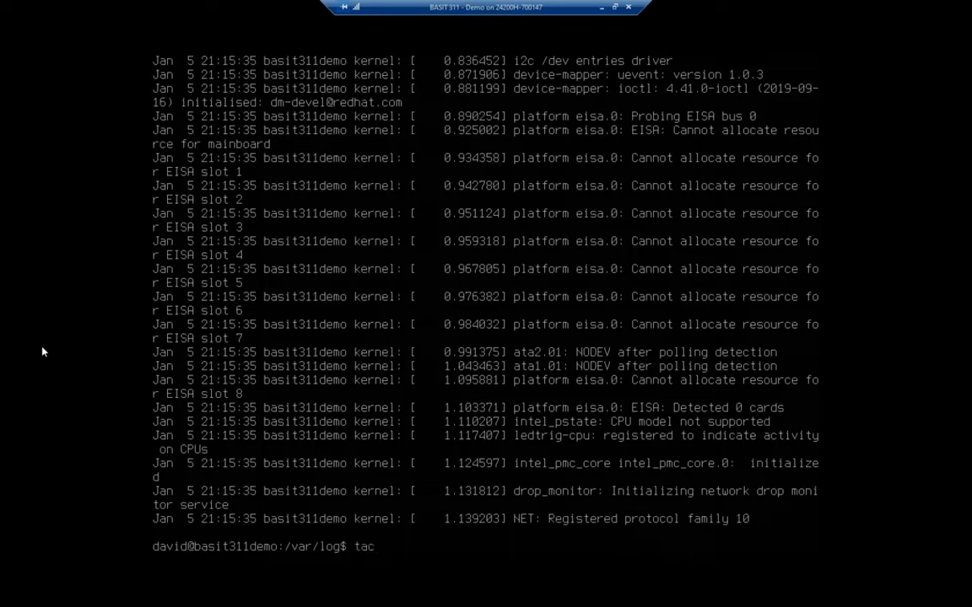
text(syslog)
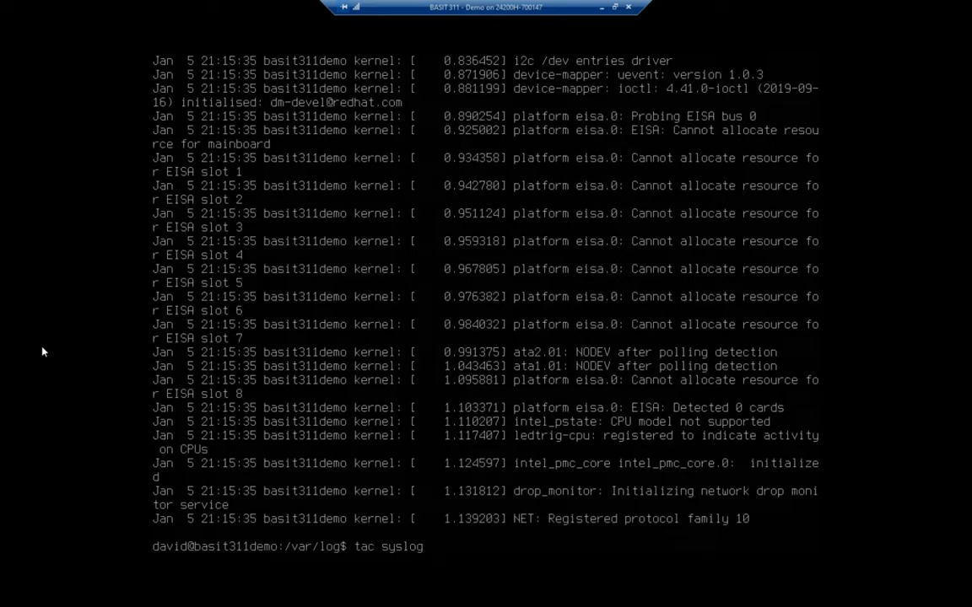
text(|)
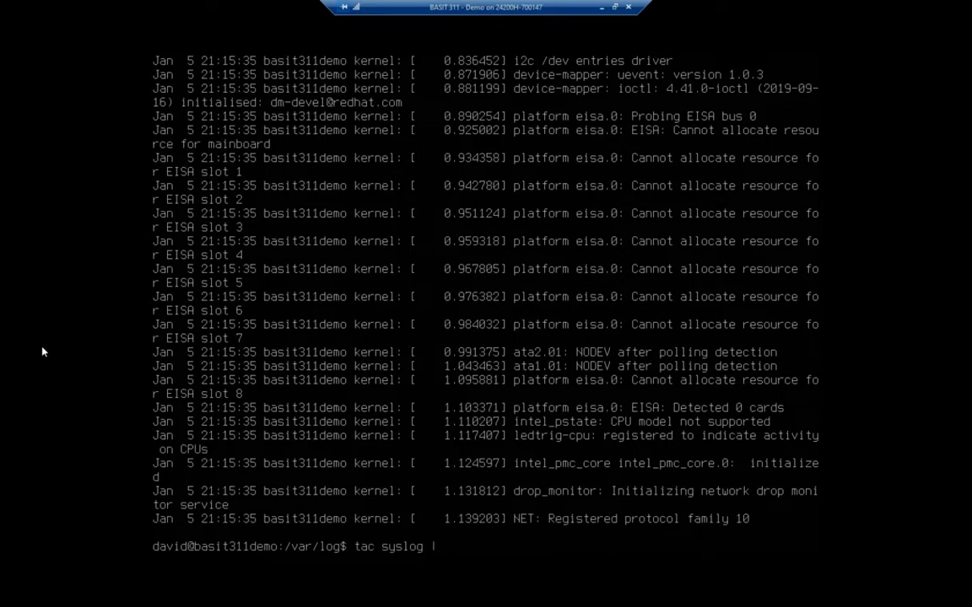
text(less)
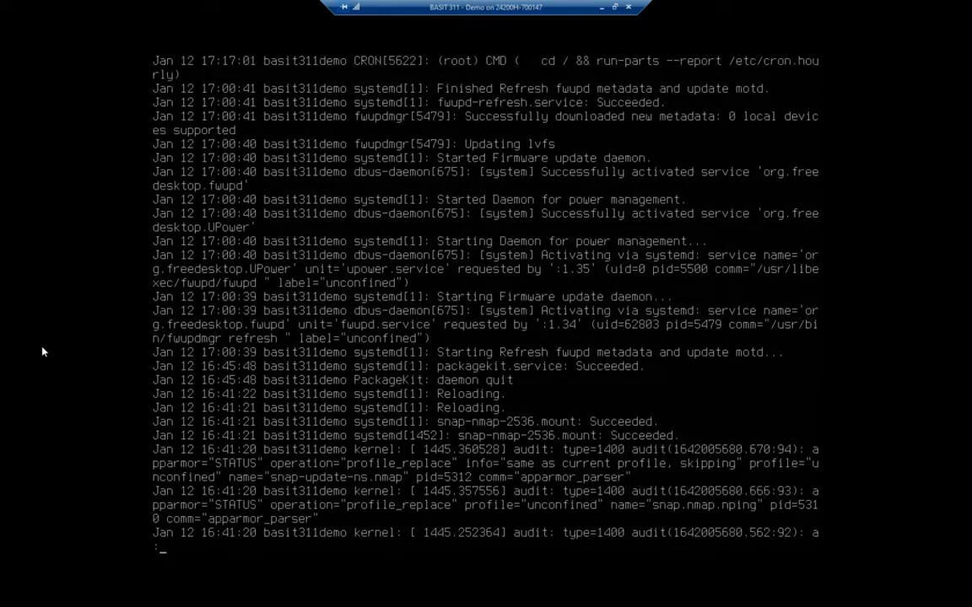
scroll(down, 3)
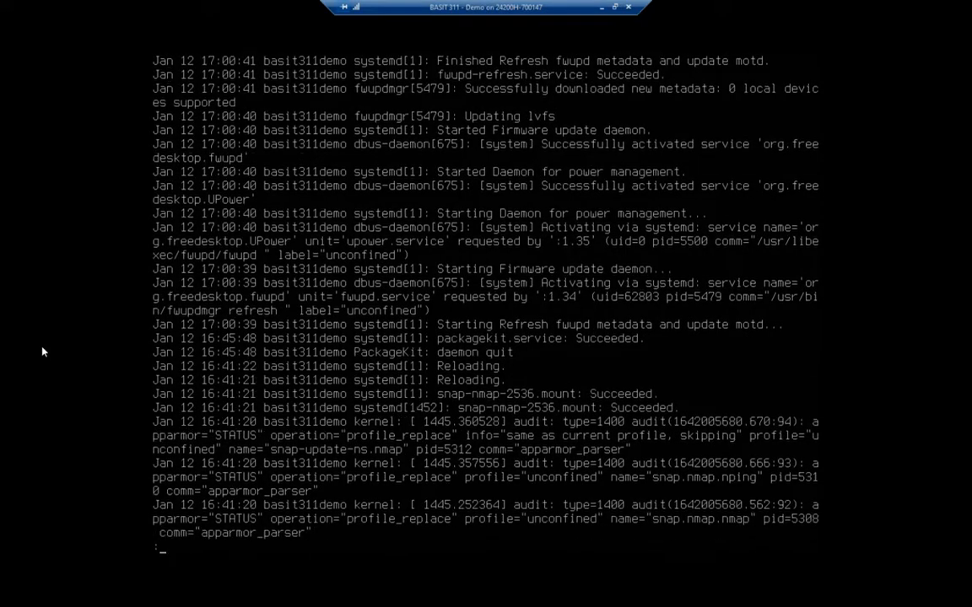
scroll(down, 3)
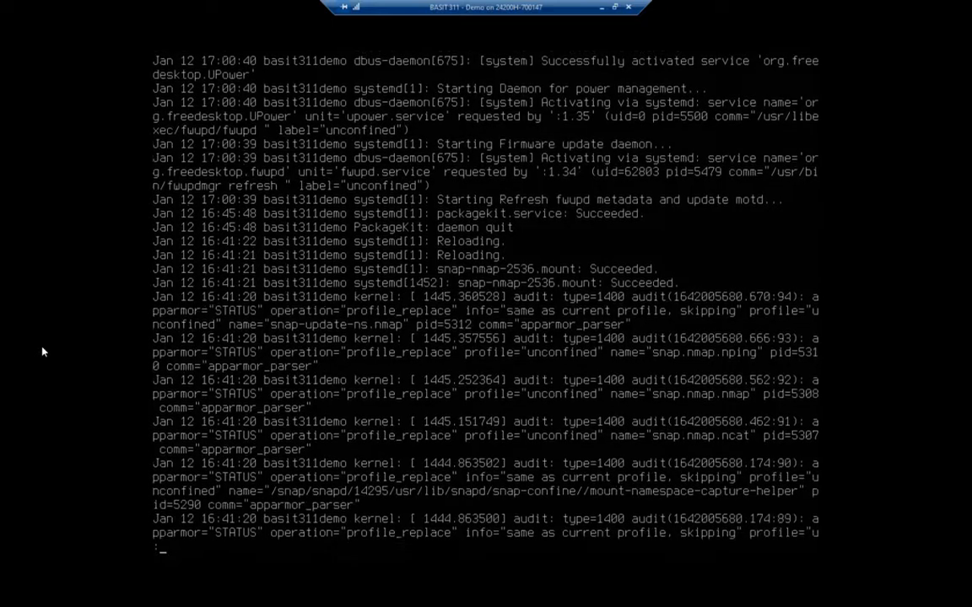
scroll(down, 3)
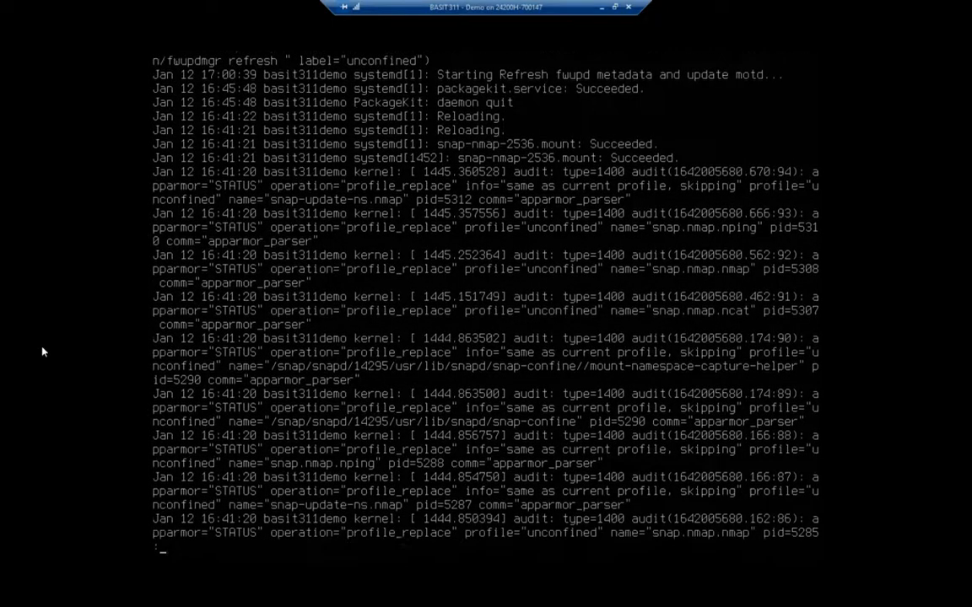
scroll(down, 3)
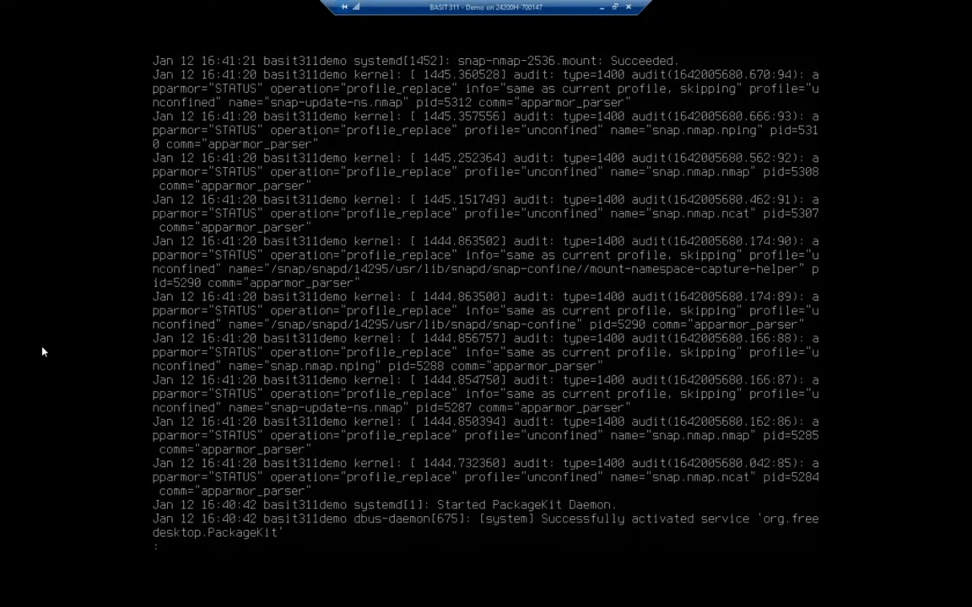
scroll(down, 3)
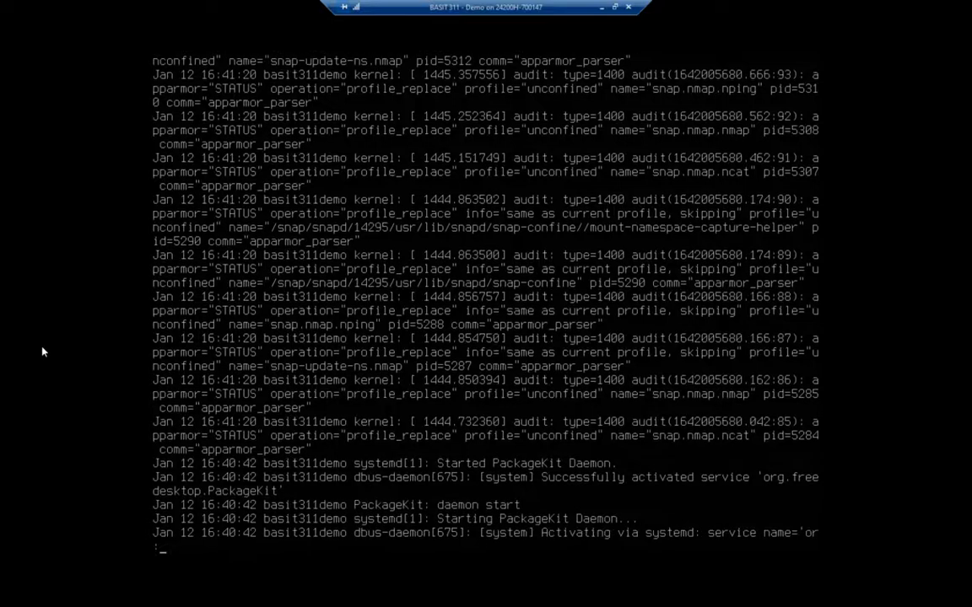
scroll(down, 3)
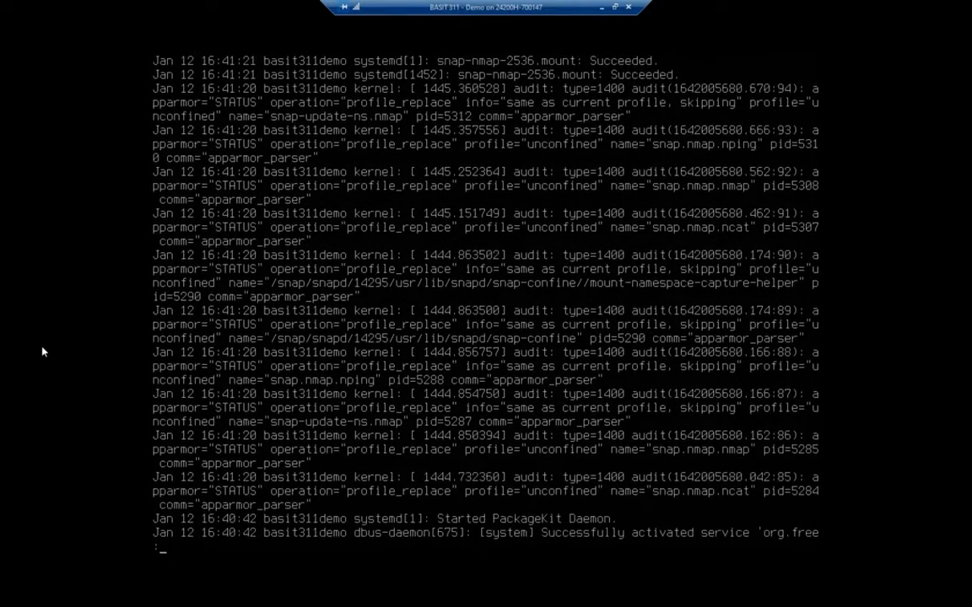
Scroll to the oldest kernel boot messages in the reversed syslog and exit less.
scroll(down, 3)
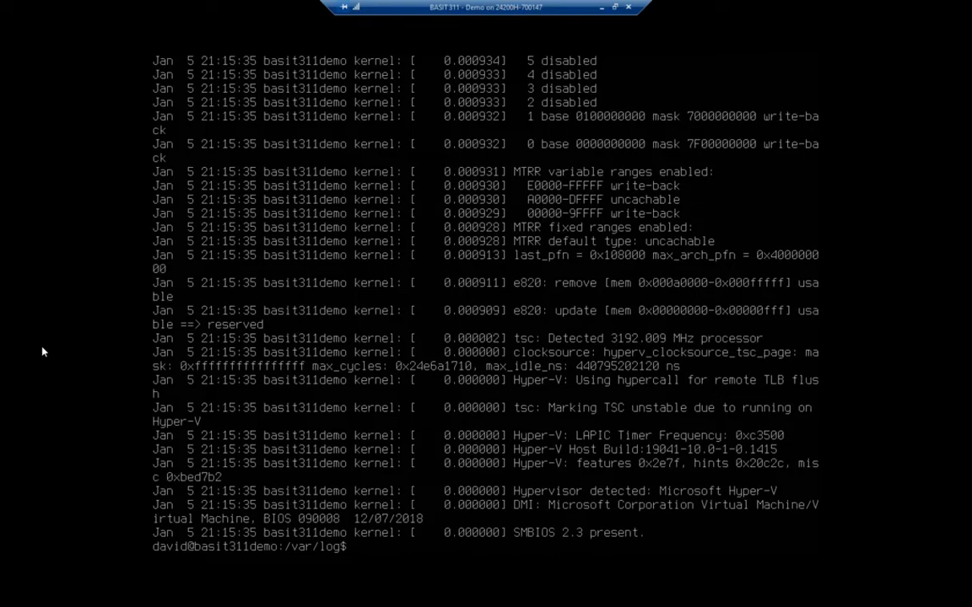
Clear the screen and run cat auth.log, showing sudo and su session entries.
text(cat)
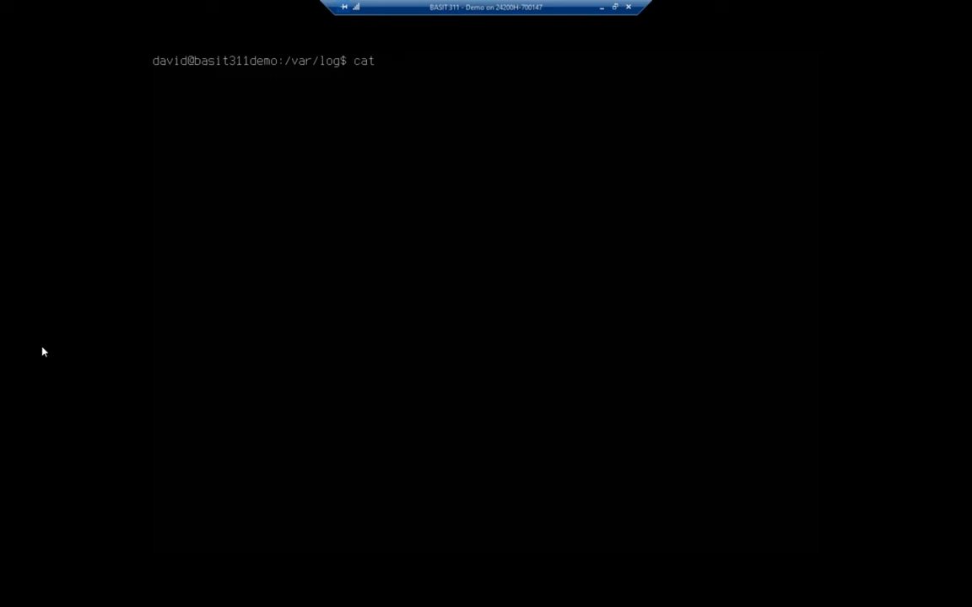
text(auth)
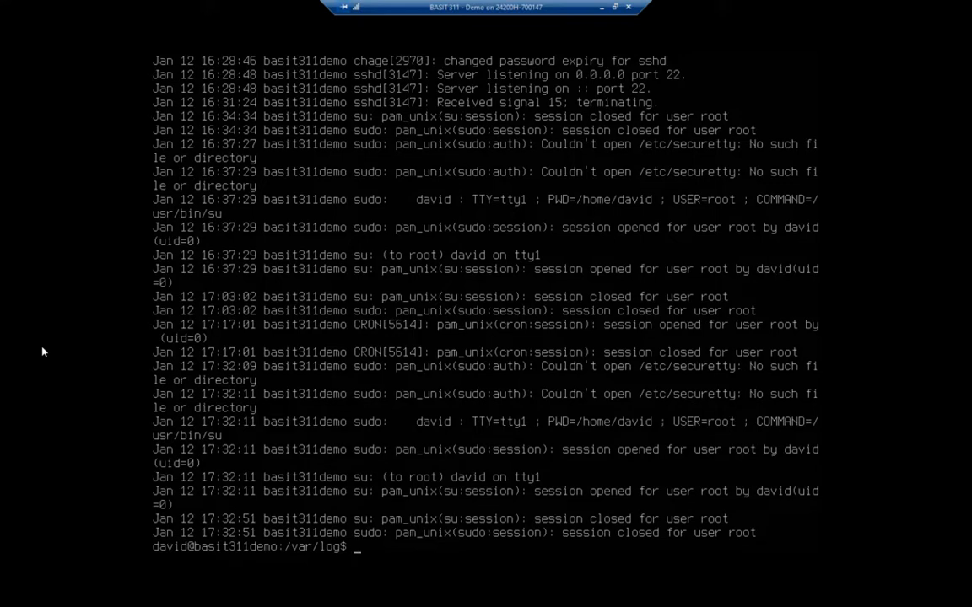
mouse_move(151, 510)
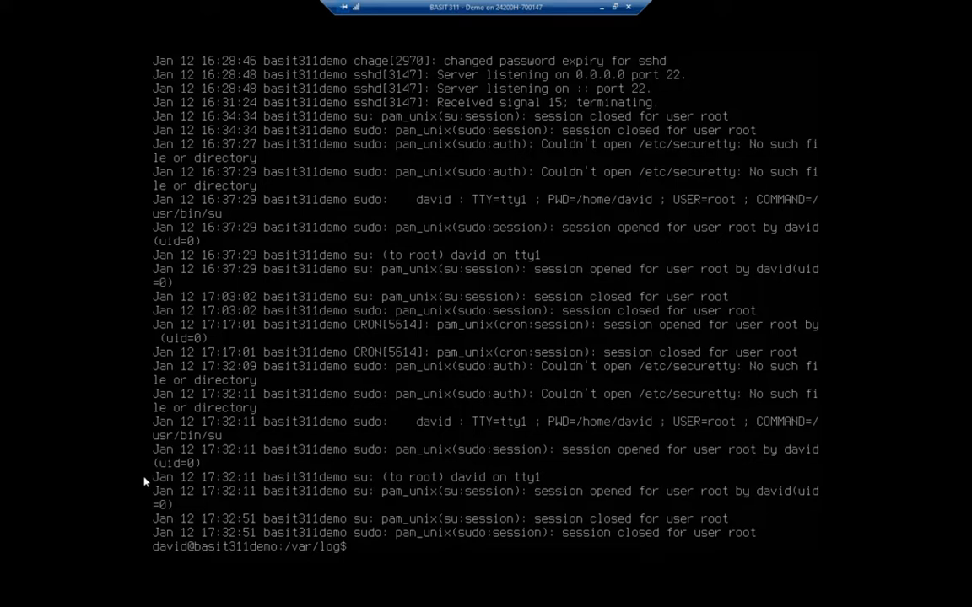
mouse_move(141, 478)
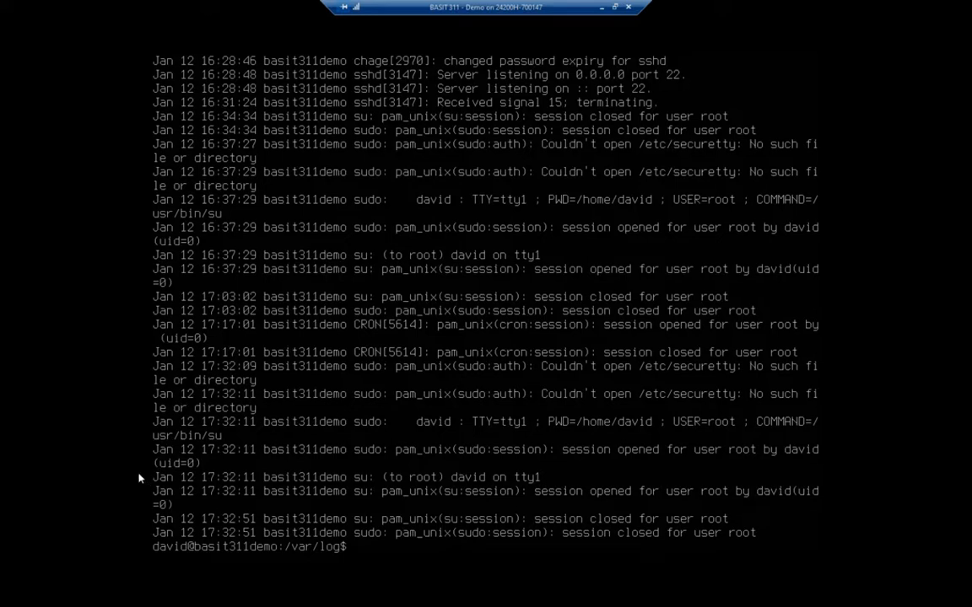
Run cat auth.log | grep su: to show only highlighted su entries.
text(cat)
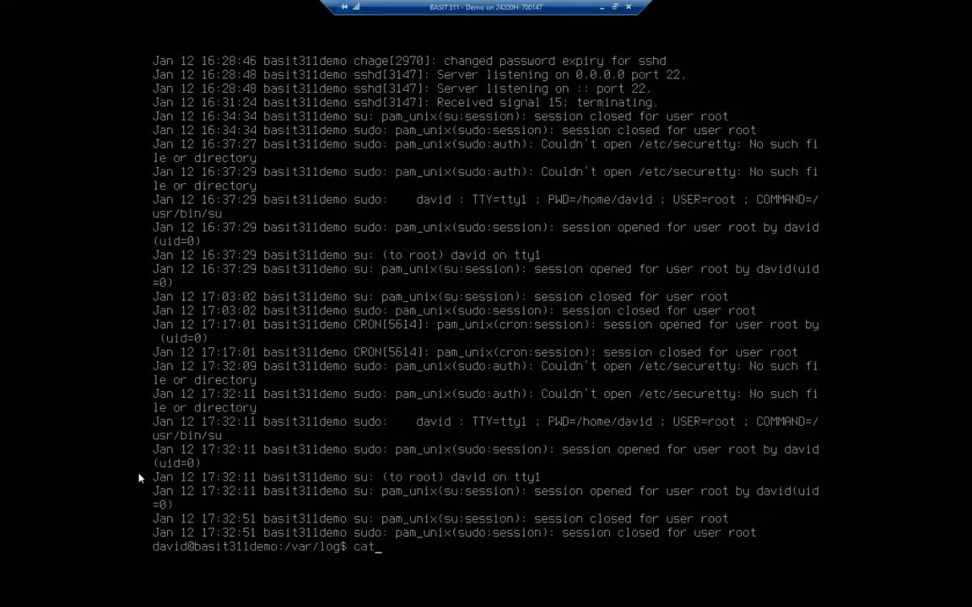
text(auth)
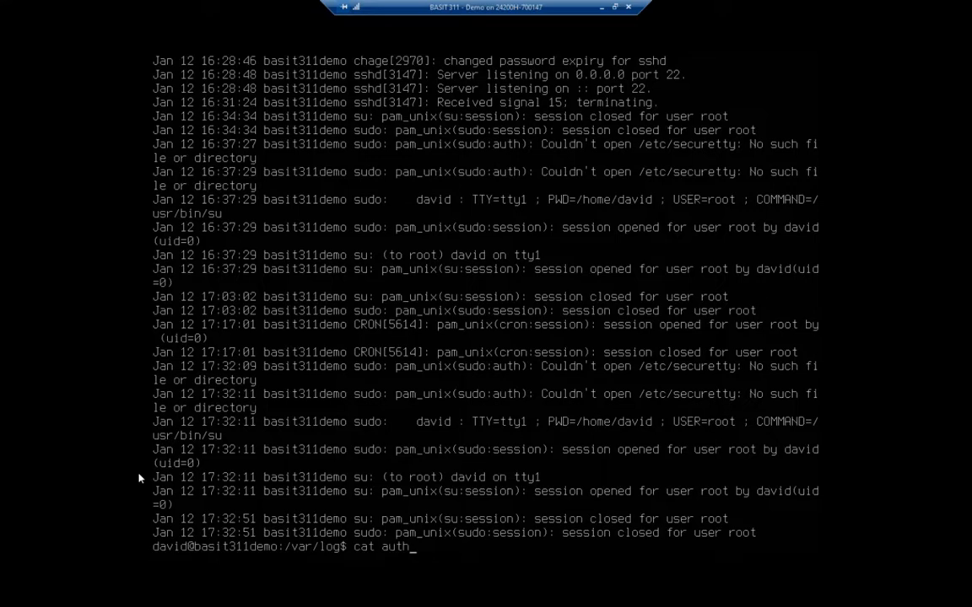
text(.log |)
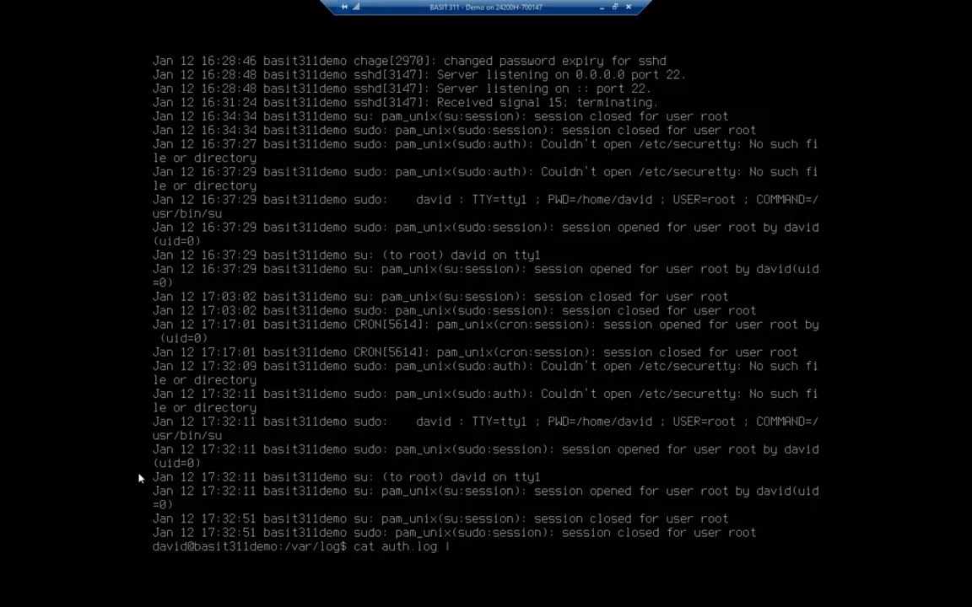
text(grep)
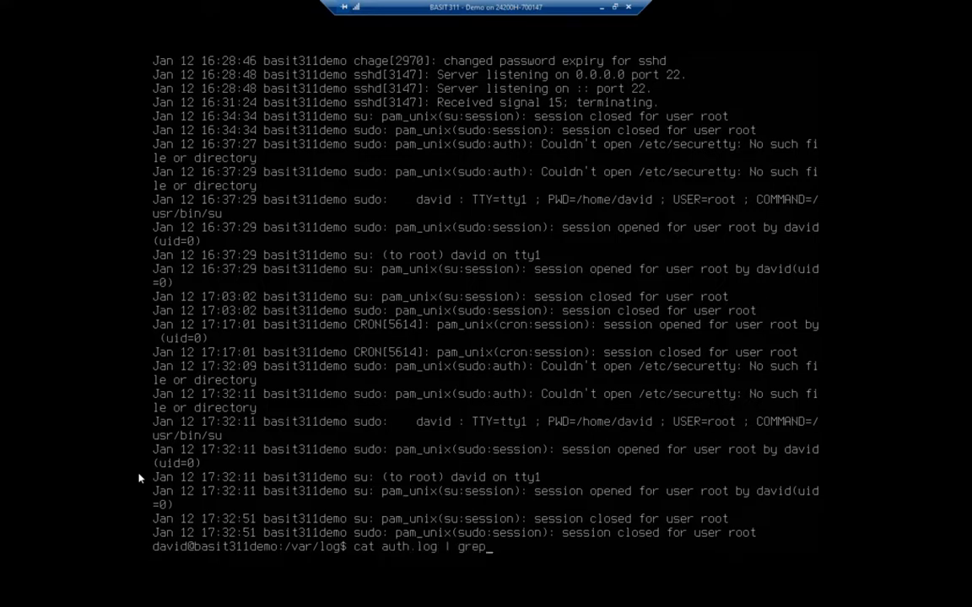
text(su)
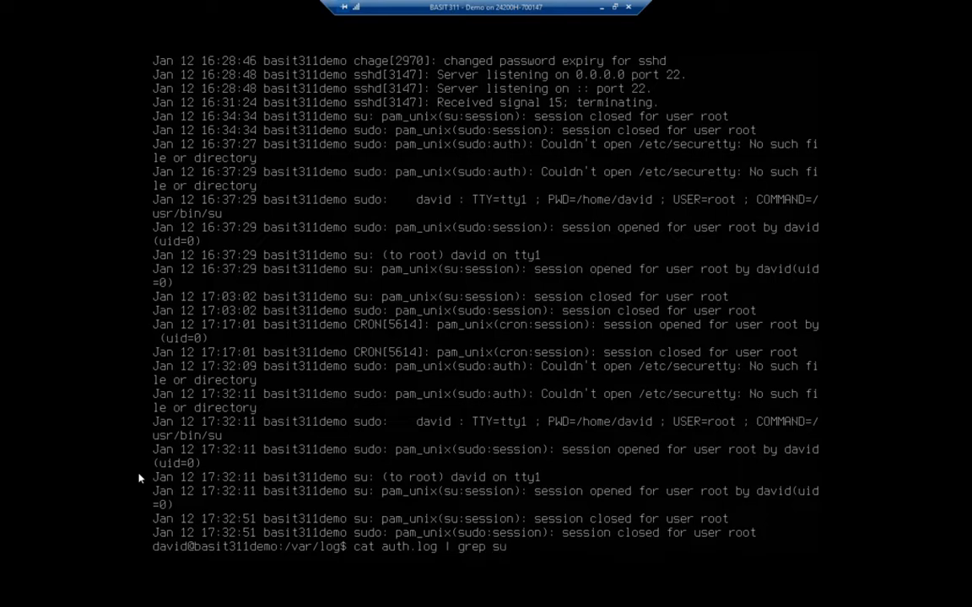
text(:)
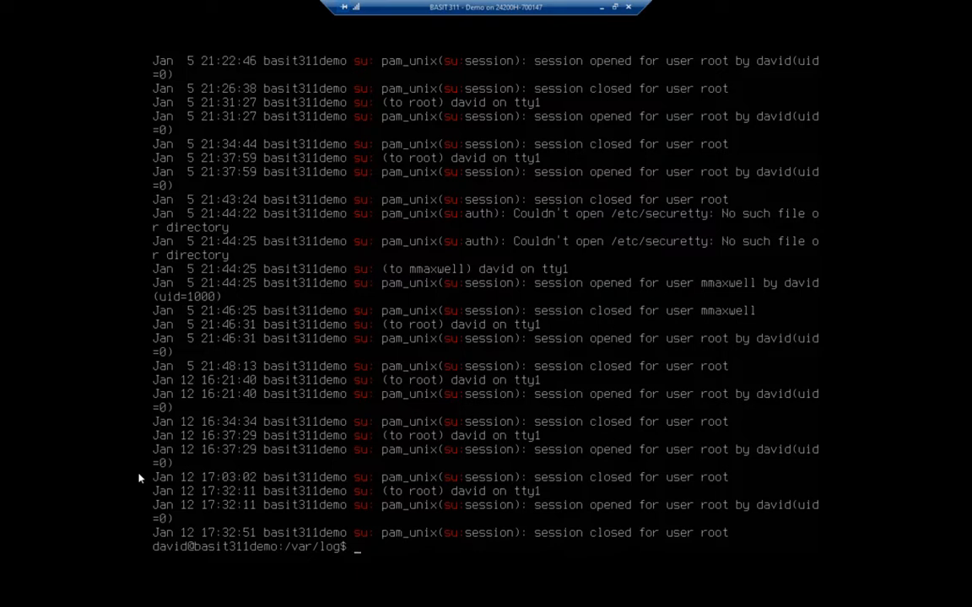
Run grep david auth.log to list entries mentioning user david.
text(gr)
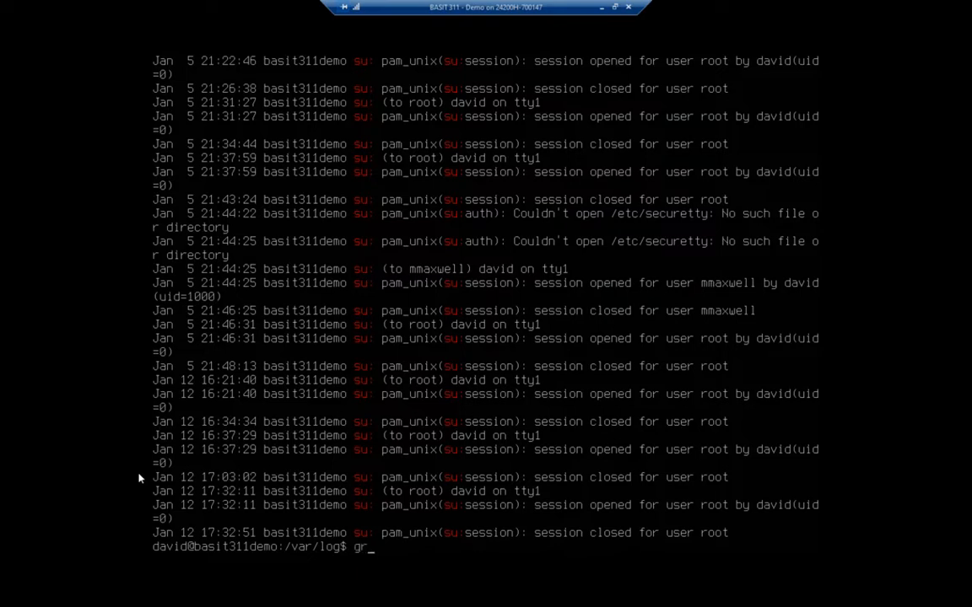
text(ep)
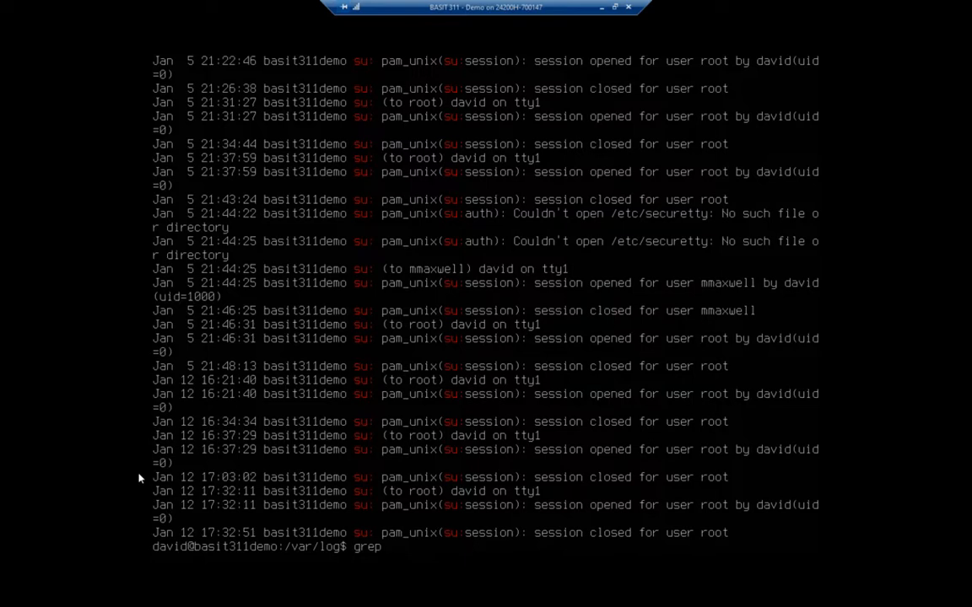
text(su)
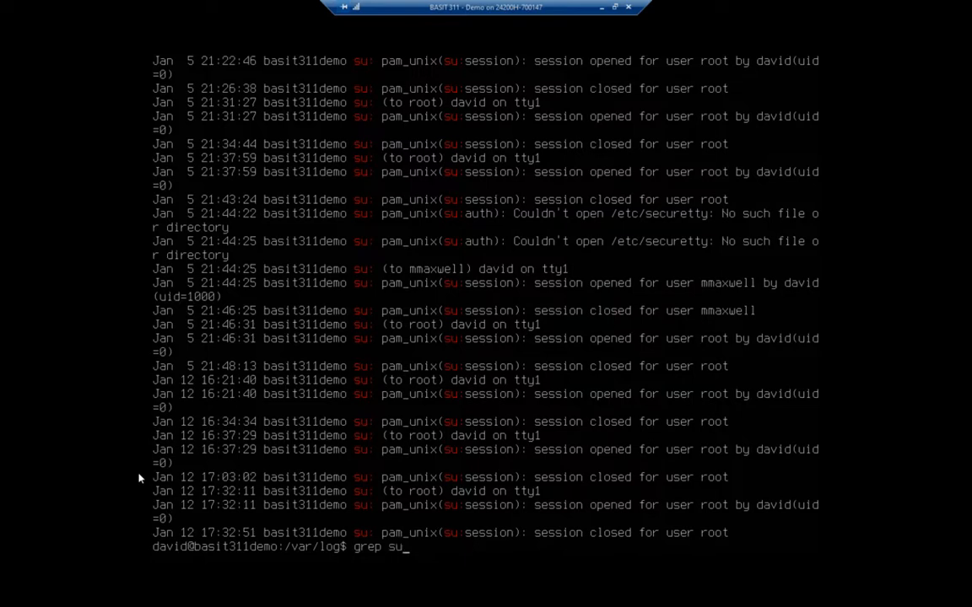
key(BackSpace)
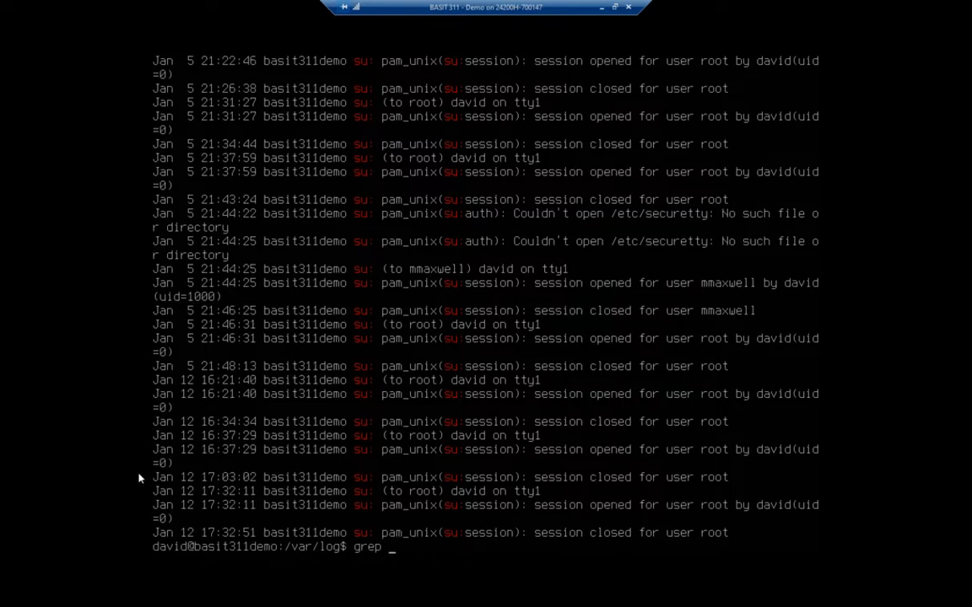
text(david)
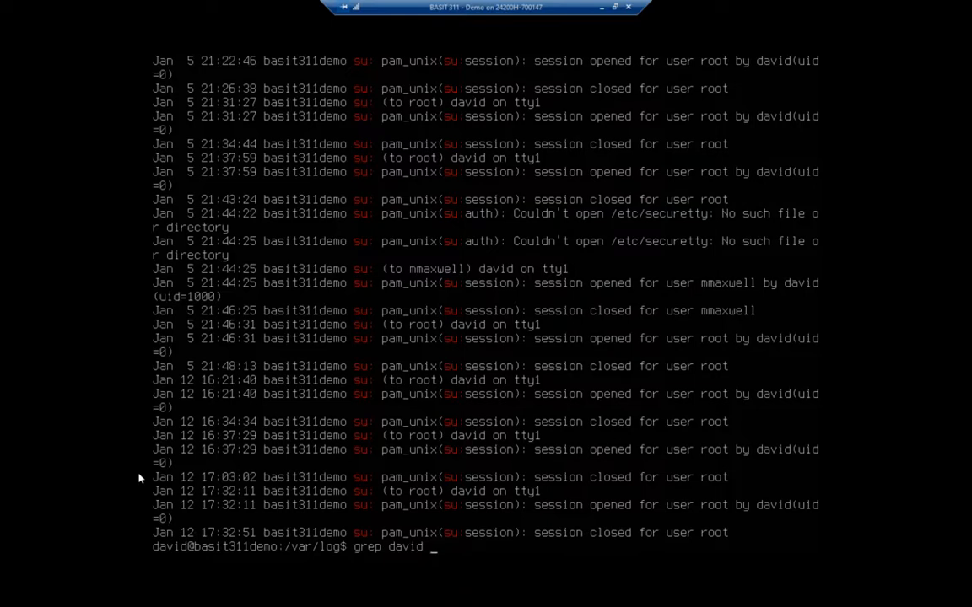
text(auth)
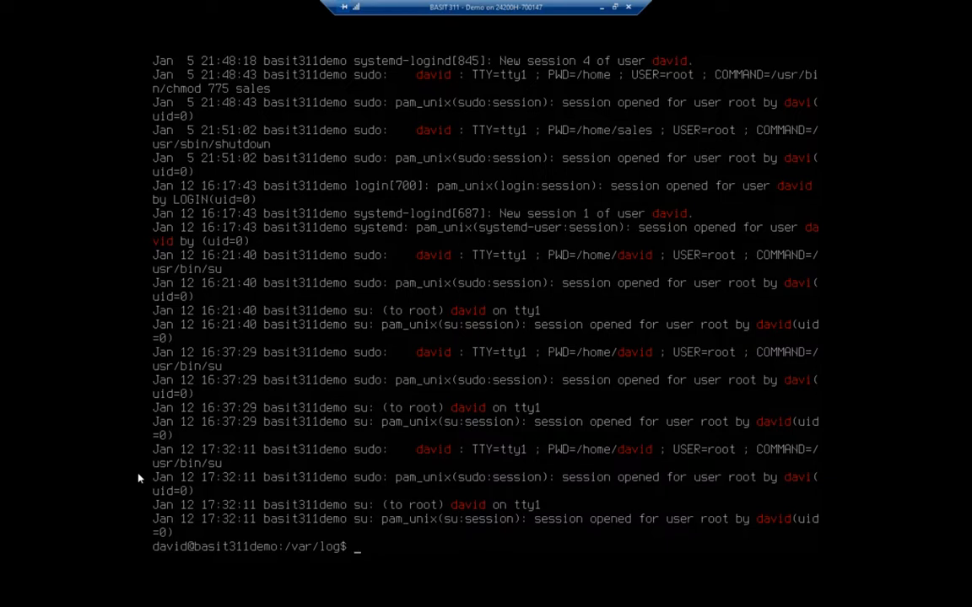
Print auth.log with cat, reversed with tac, then its last ten lines with tail.
text(cat aut)
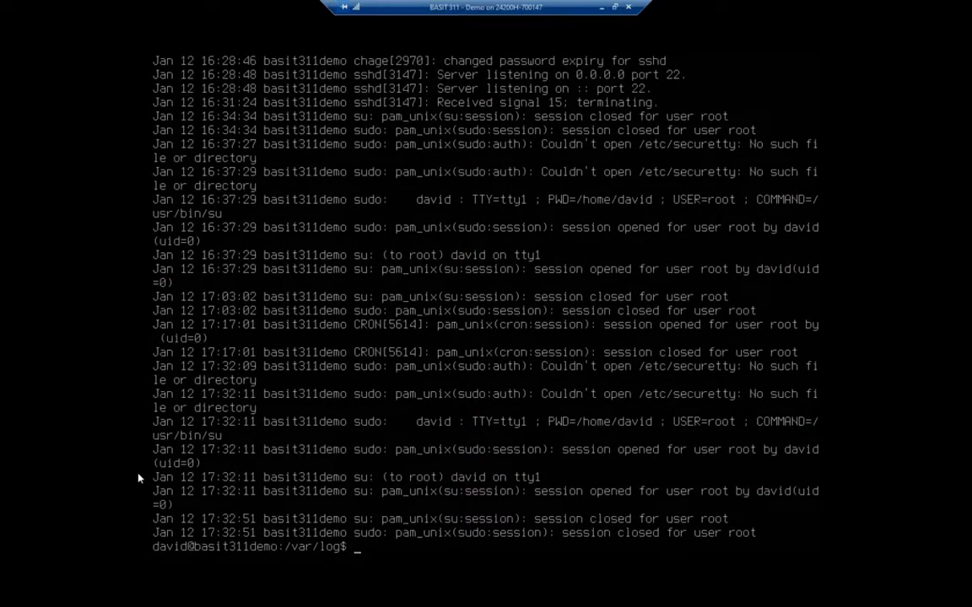
text(tac)
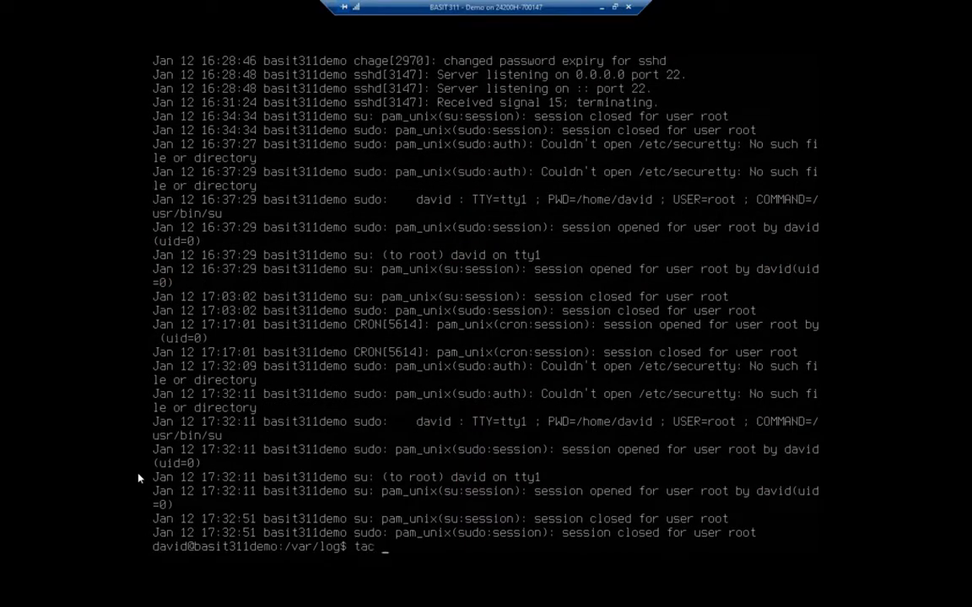
text(auth.)
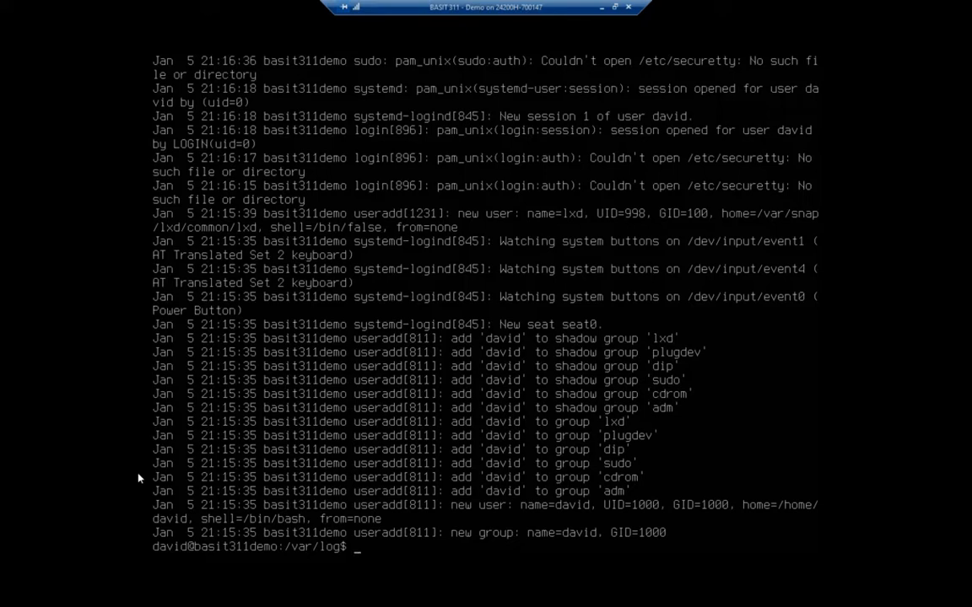
text(tail auth.log)
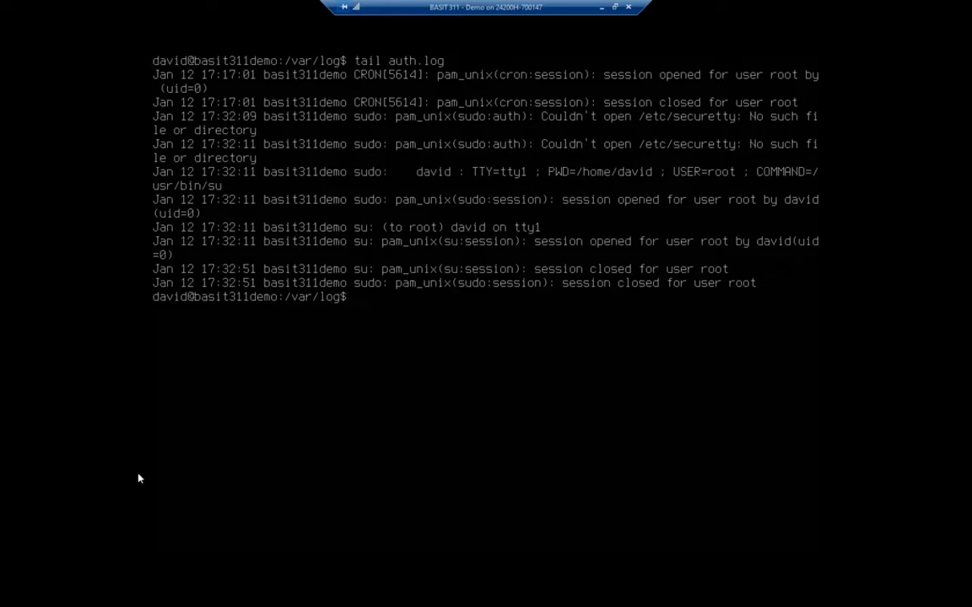
Show auth.log's last five lines with tail -5, its final line with tail -1, then clear.
text(tail -5)
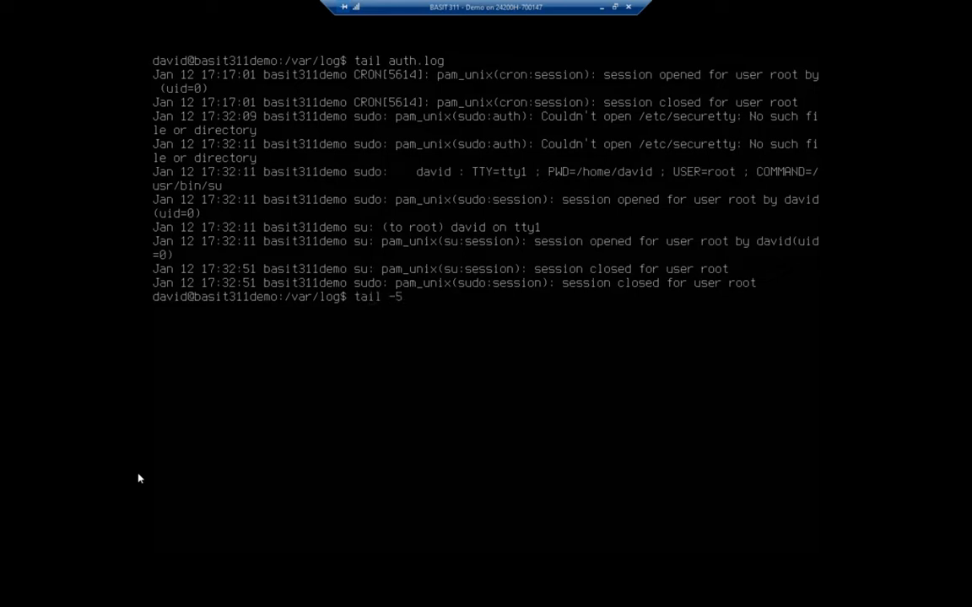
text(auth.log)
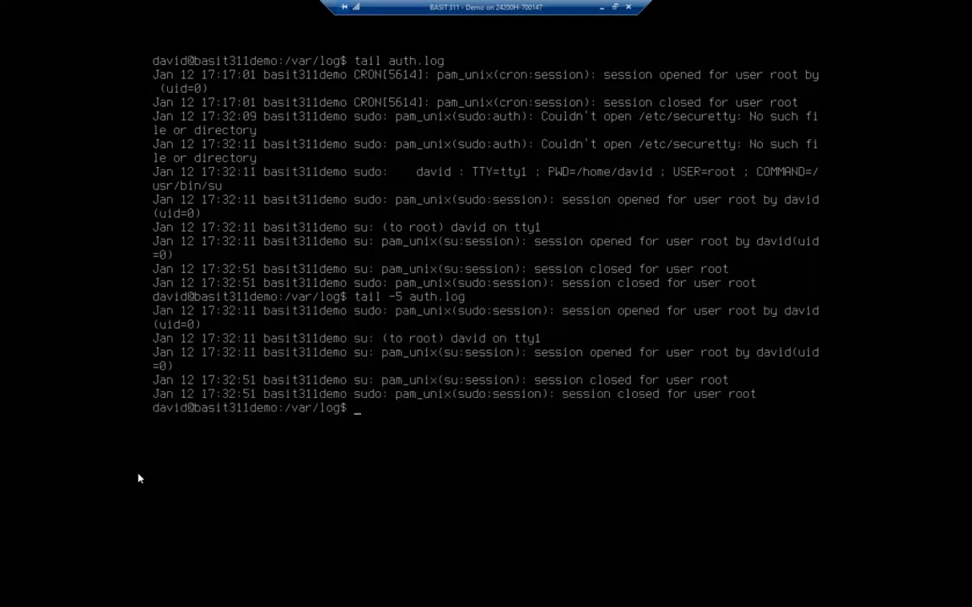
text(tail -5 auth.log)
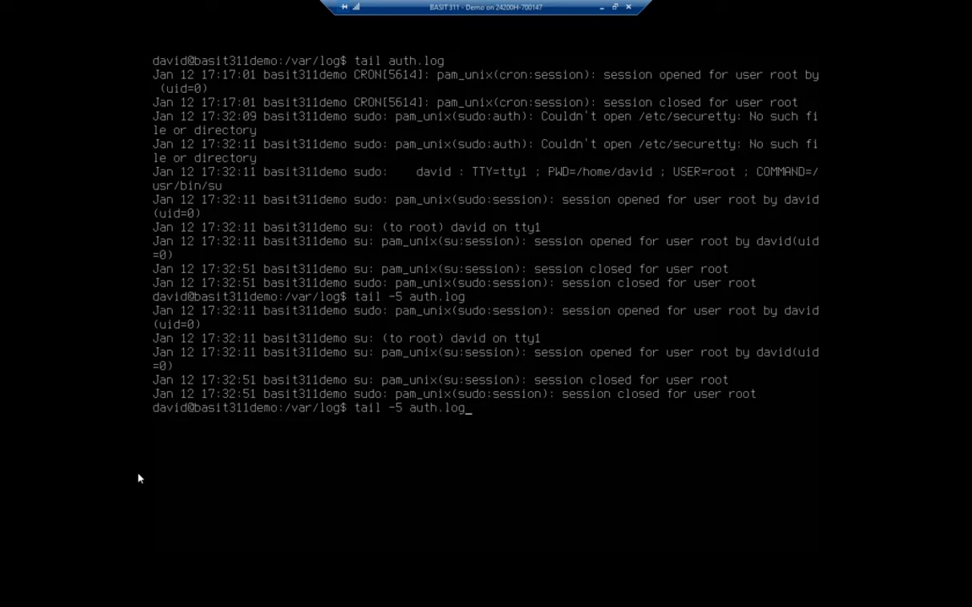
text(tail -1 auth)
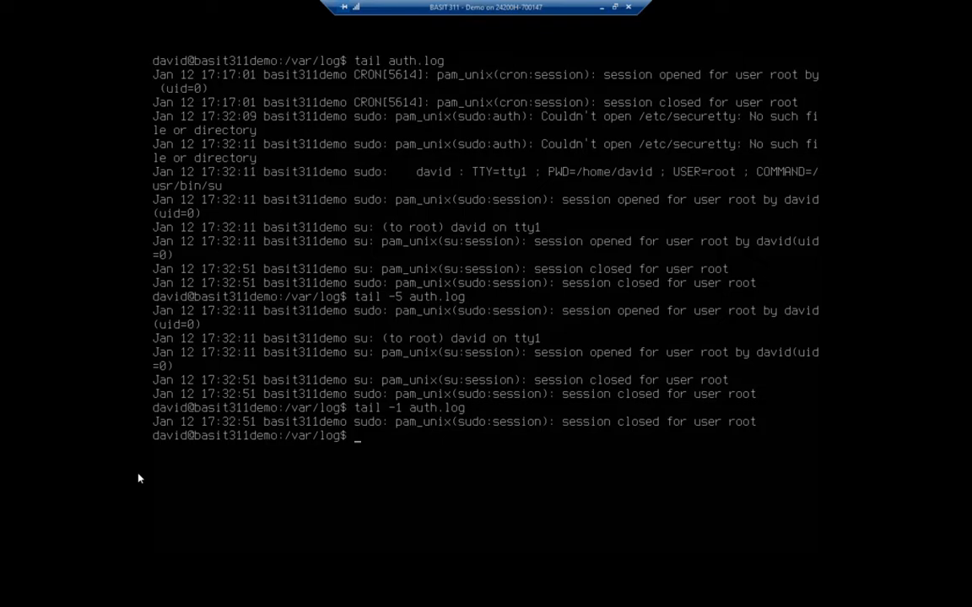
text(clear)
text(tail)
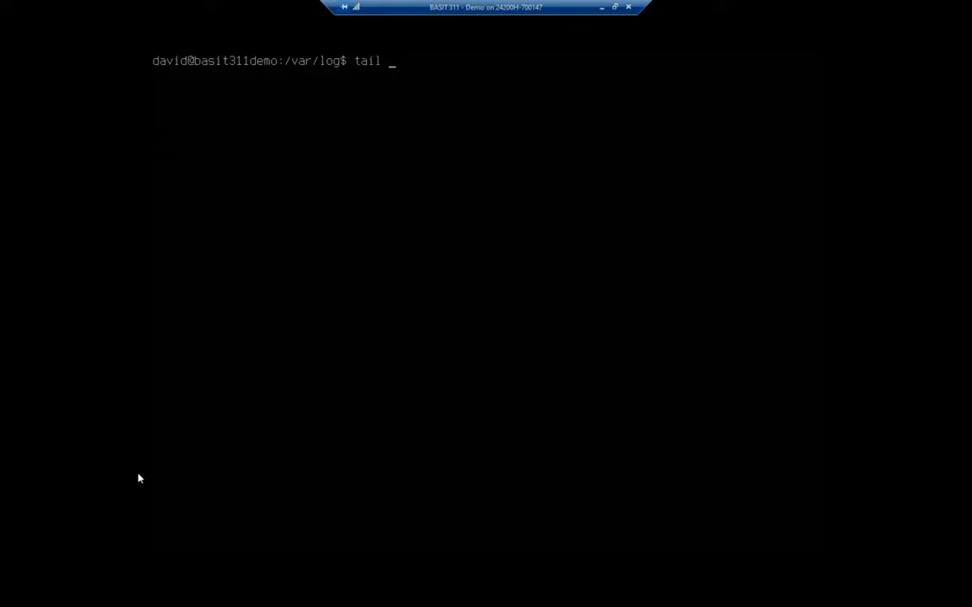
Pipe tail -15 auth.log into grep su: to list only su: entries.
text(-15 auth)
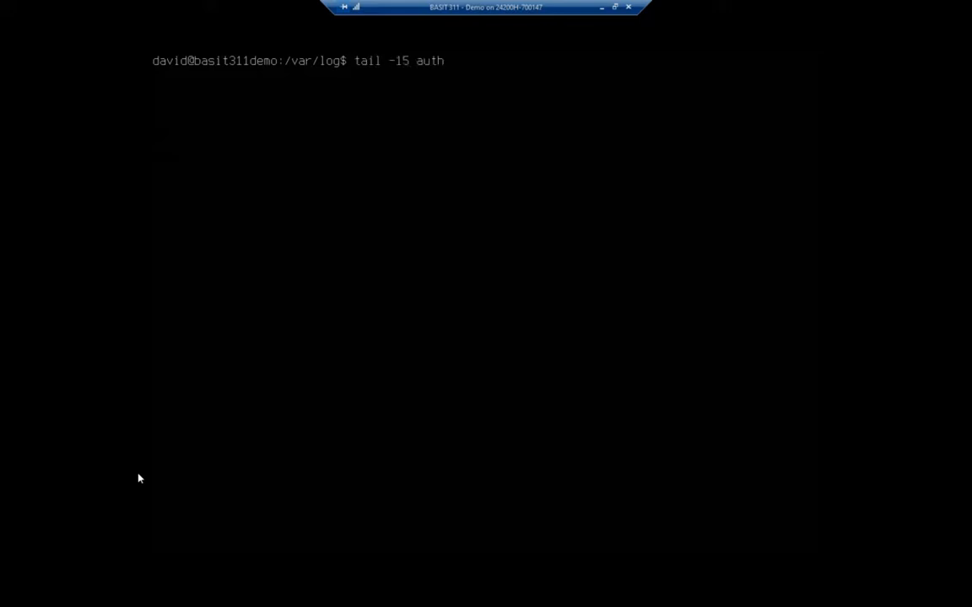
text(.log | grep)
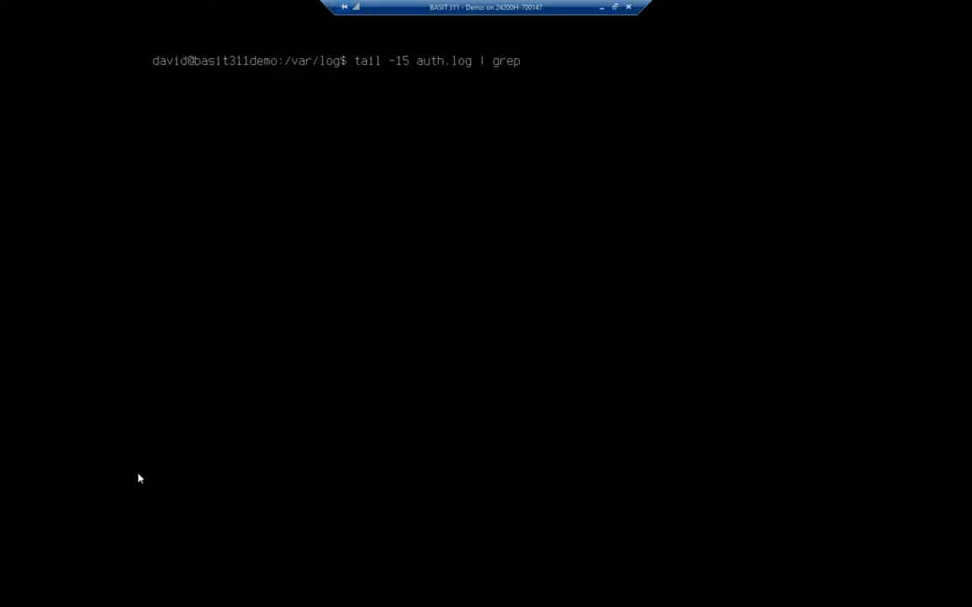
text(su)
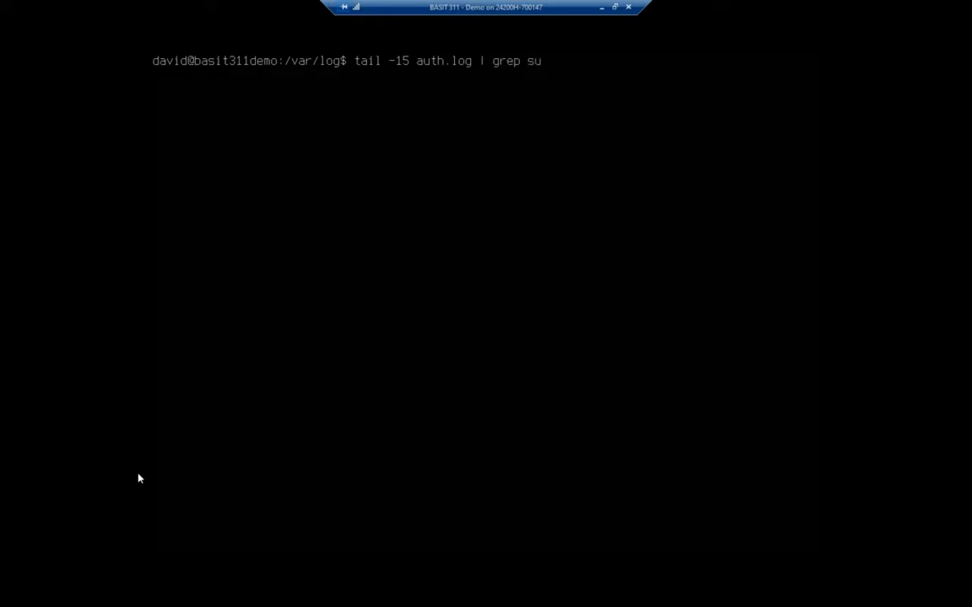
text(:)
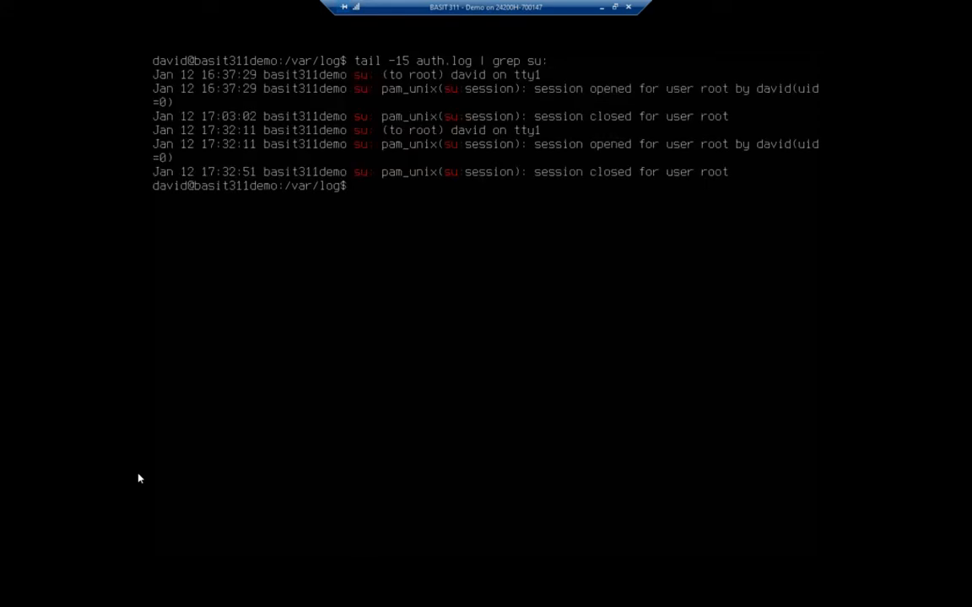
mouse_move(106, 126)
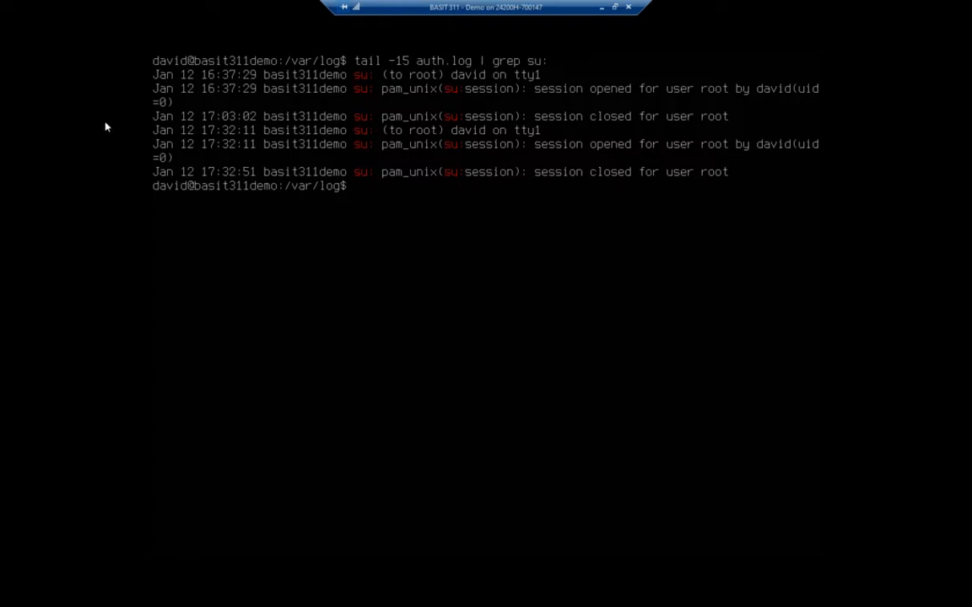
mouse_move(125, 178)
text(tail -)
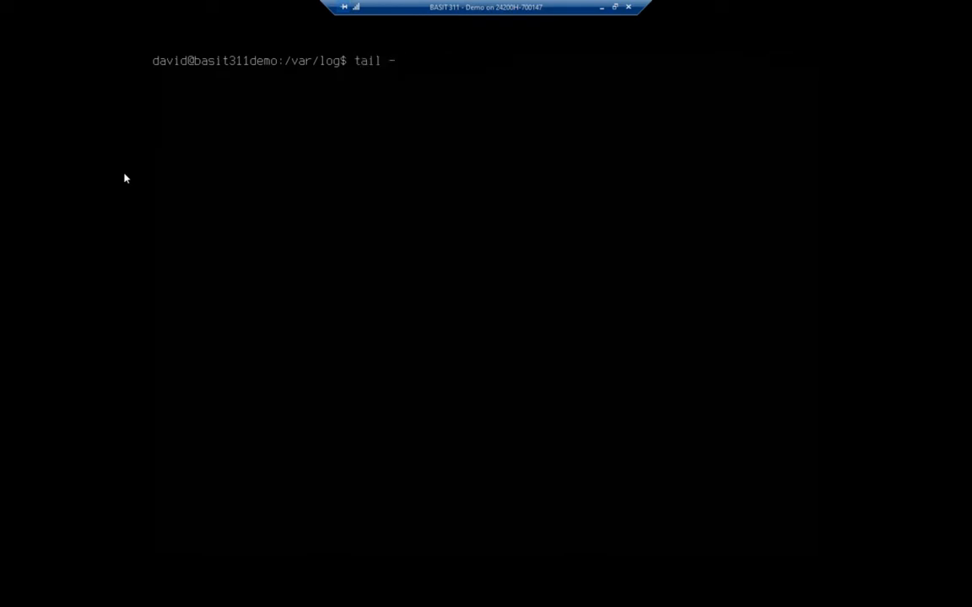
Follow syslog live with tail -f, then stop it with Ctrl+C.
text(f s)
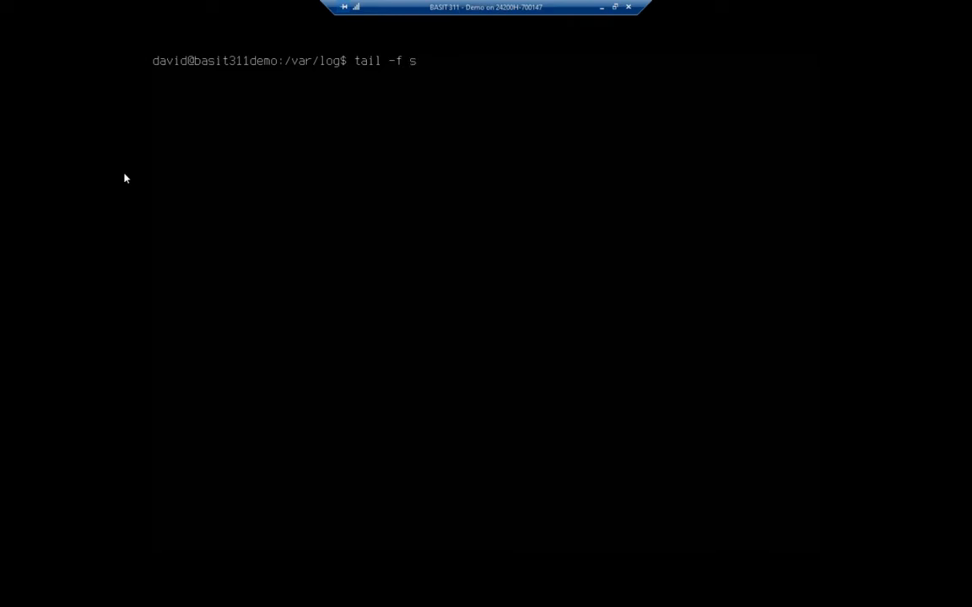
text(yslog)
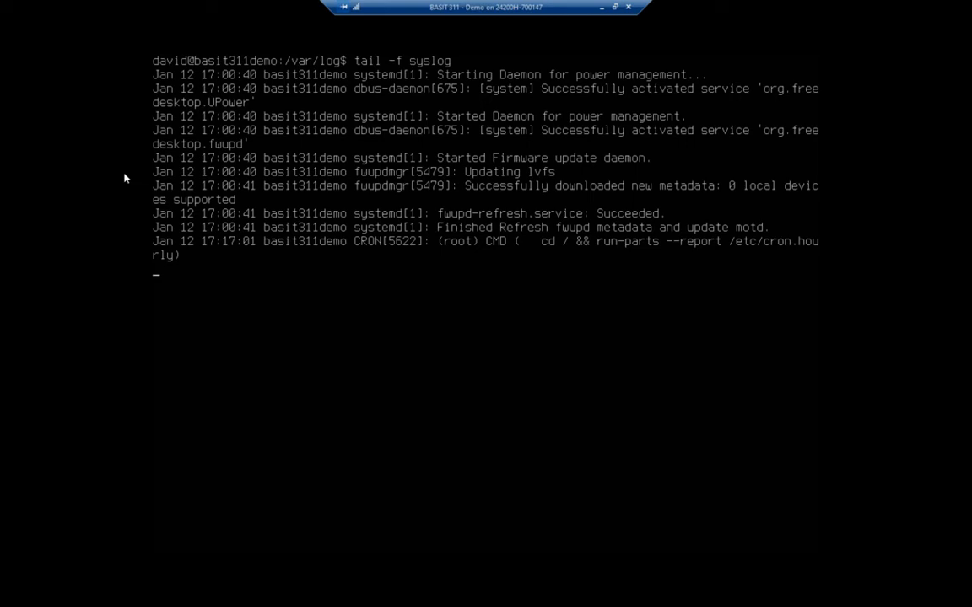
key(ctrl+c)
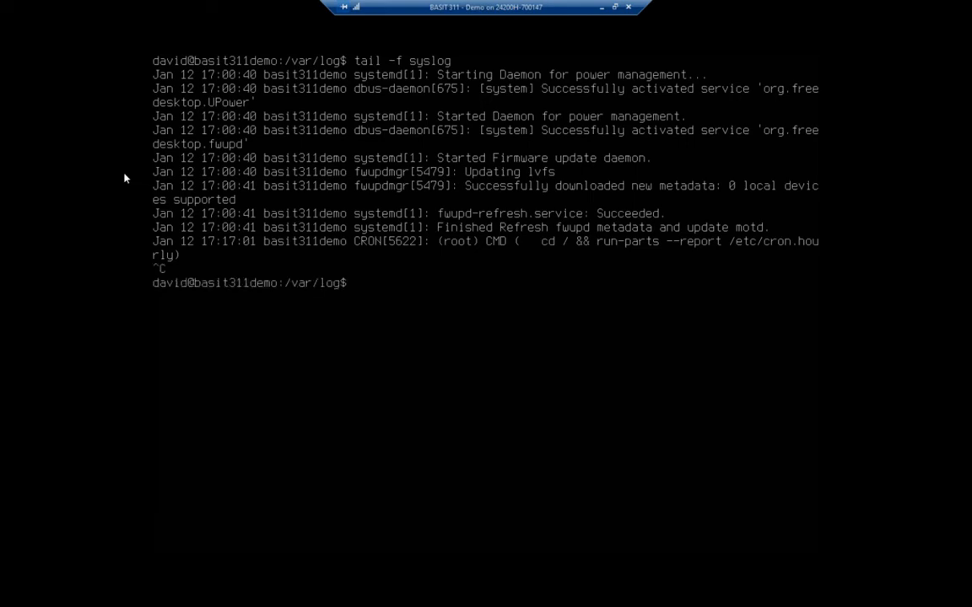